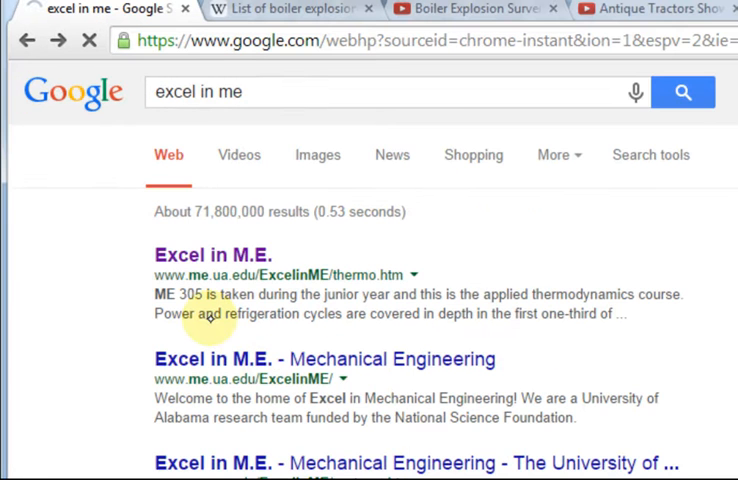
# Open the Excel in M.E. search result and scroll to 'Excel Tools Developed for Thermodynamics'.
pyautogui.click(220, 255)
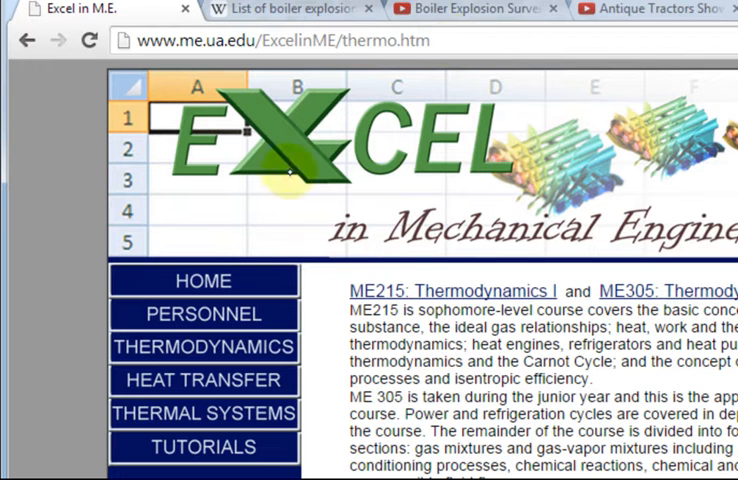
pyautogui.scroll(-3)
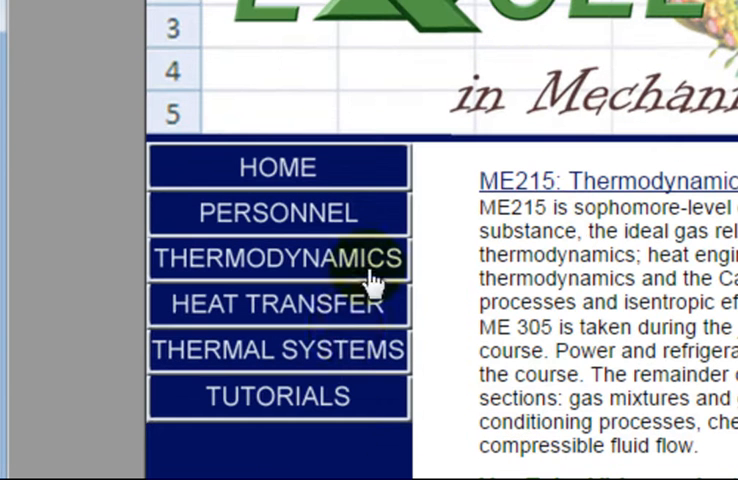
pyautogui.moveTo(345, 357)
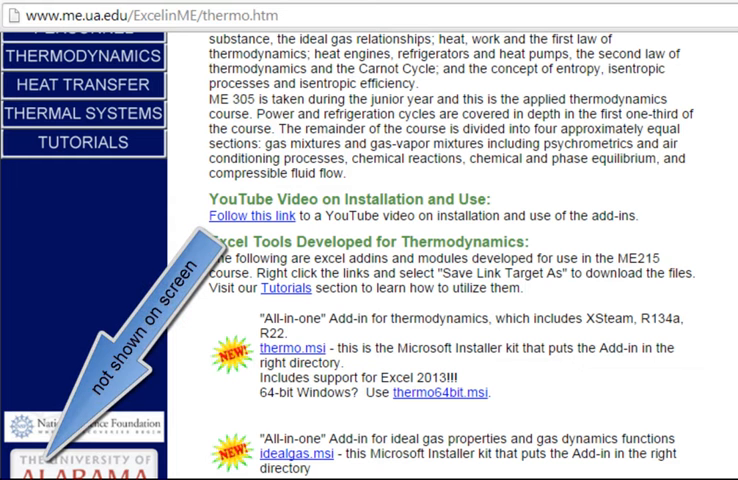
# Open Control Panel's System page to confirm Windows 7 runs as a 32-bit operating system.
pyautogui.click(12, 470)
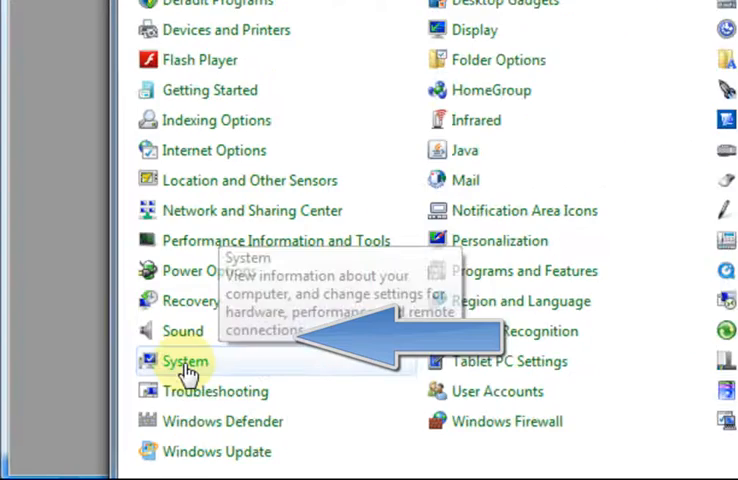
pyautogui.click(185, 361)
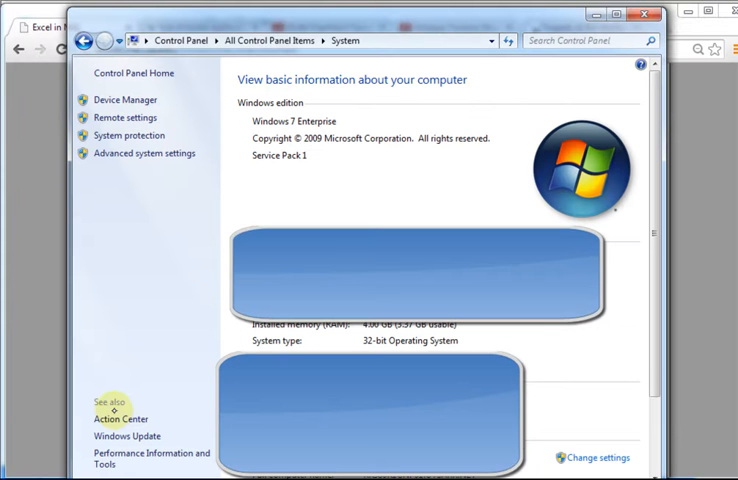
pyautogui.moveTo(286, 128)
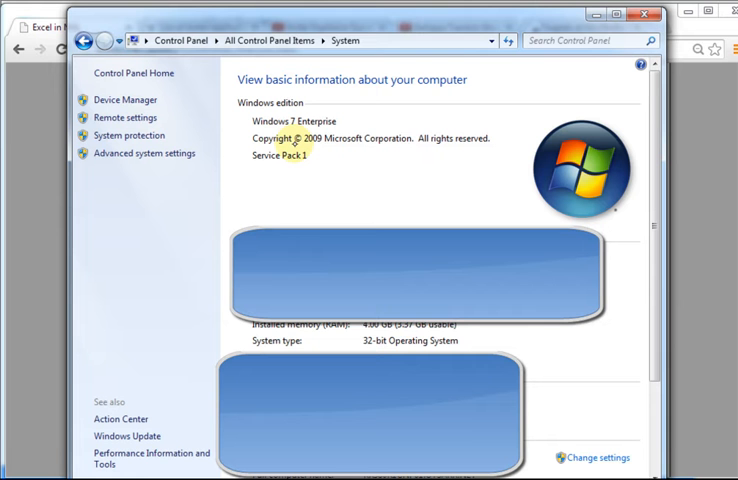
pyautogui.moveTo(410, 343)
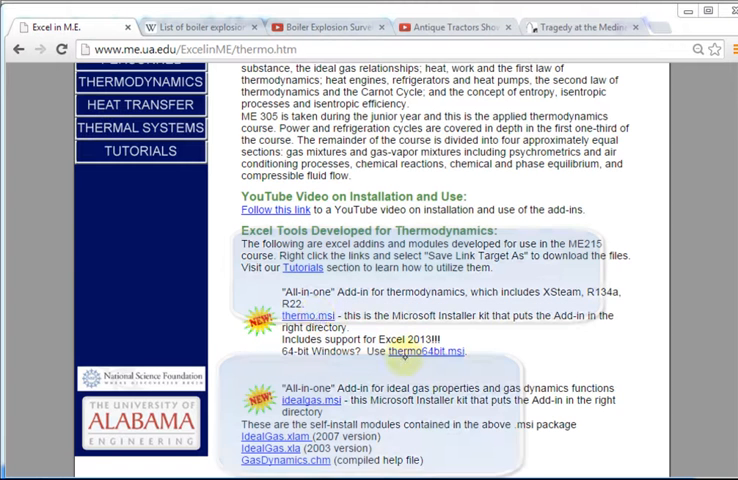
pyautogui.moveTo(437, 351)
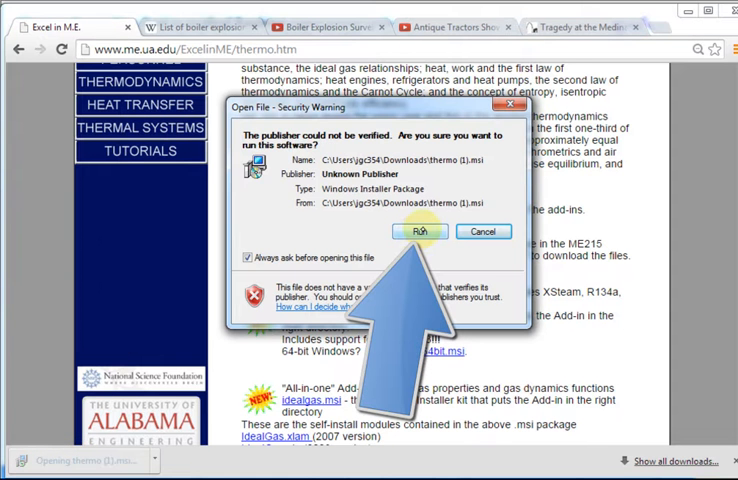
# Run thermo.msi despite the security warning, install through the Setup Wizard, and close it.
pyautogui.click(420, 231)
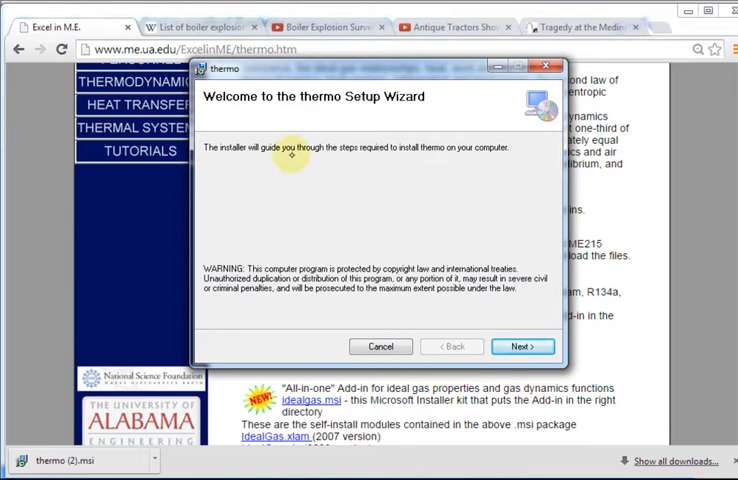
pyautogui.click(521, 346)
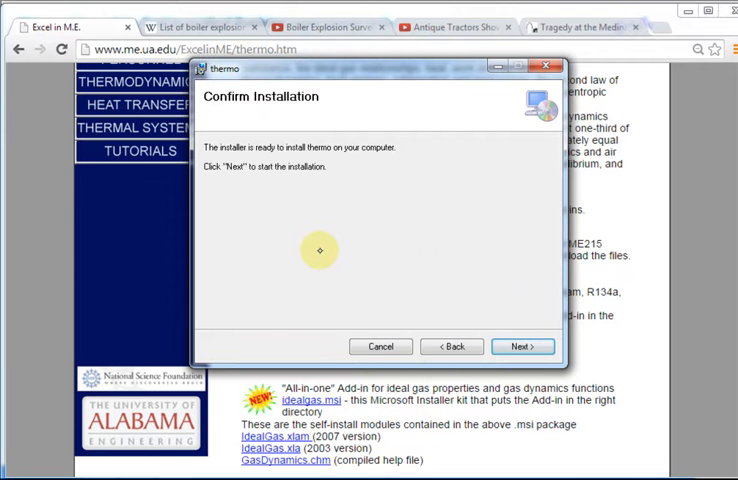
pyautogui.click(523, 346)
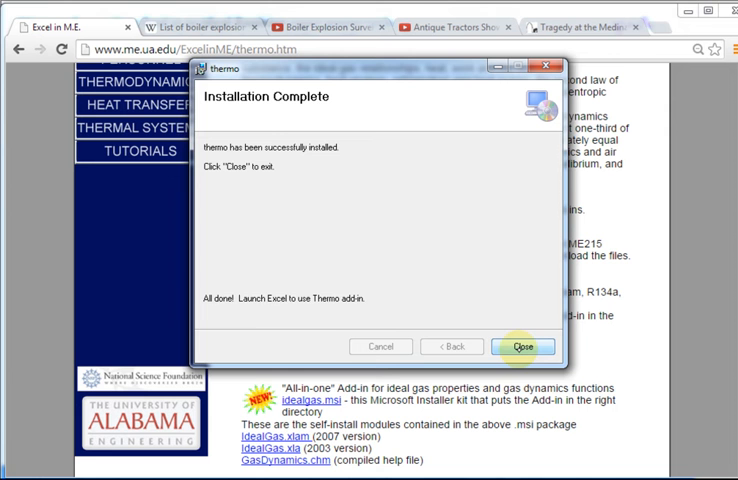
pyautogui.click(523, 346)
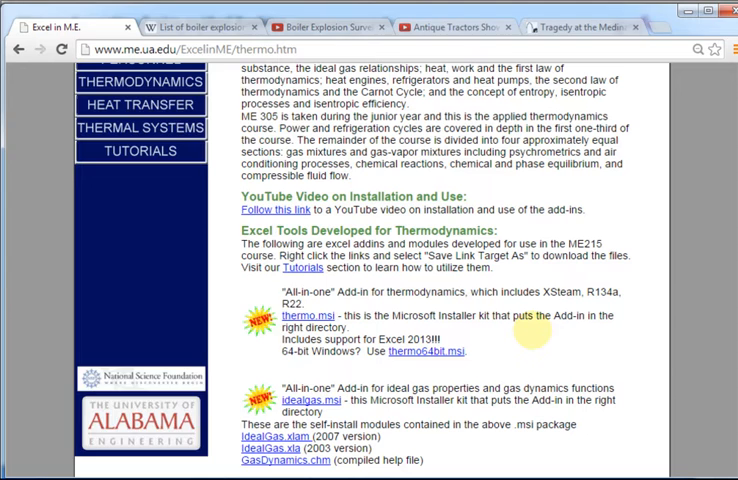
# Launch Excel 2010 and go to File > Options > Add-Ins to list available add-ins.
pyautogui.click(10, 474)
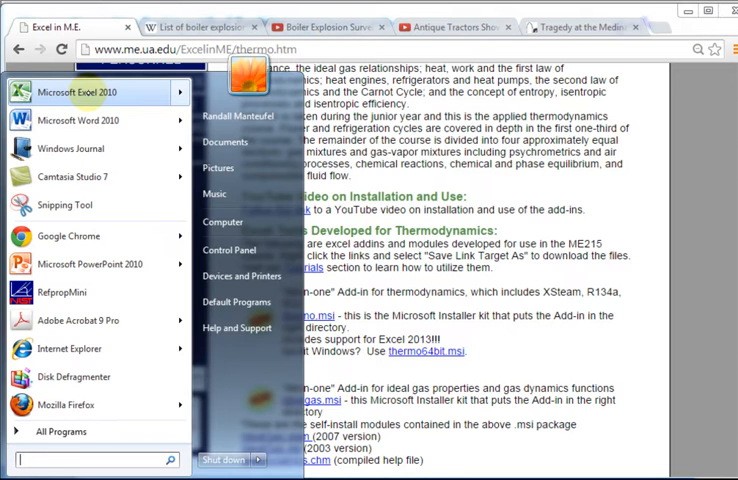
pyautogui.click(78, 91)
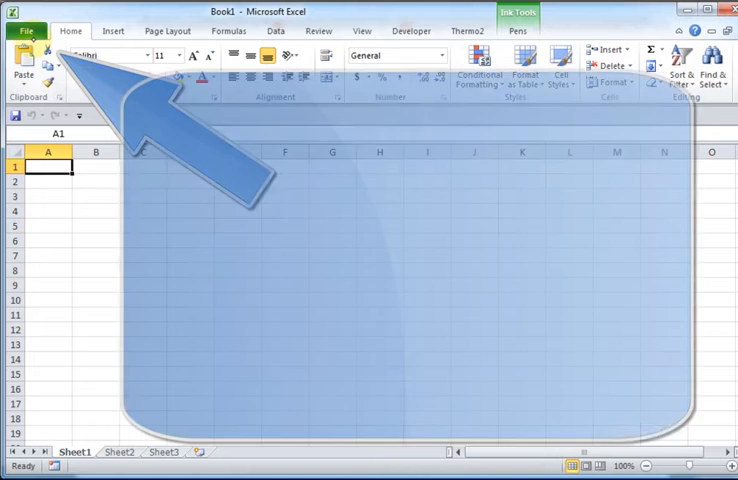
pyautogui.click(26, 30)
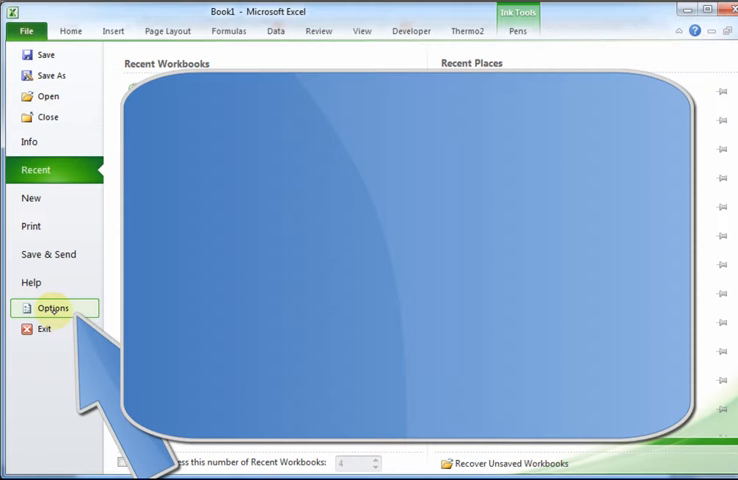
pyautogui.click(52, 307)
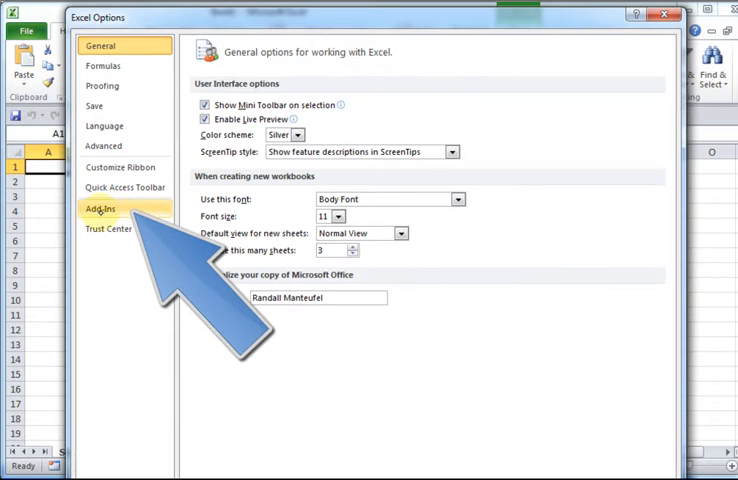
pyautogui.click(100, 209)
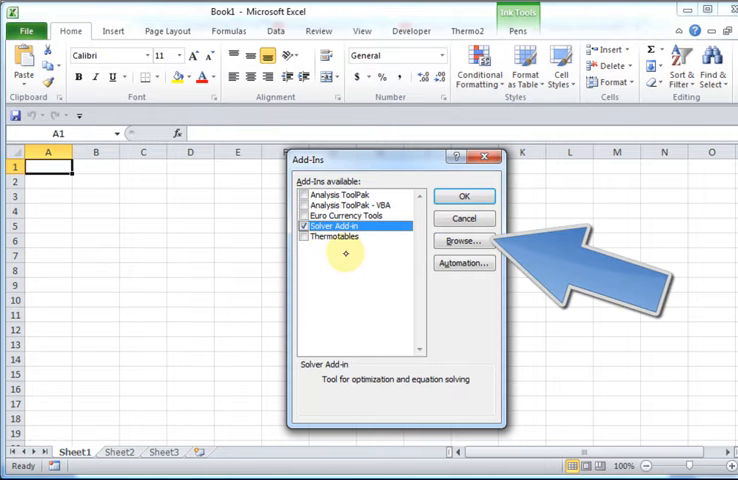
# Browse to C:\Add-ins, load ThermoTables replacing the existing file, and enable Thermotables.
pyautogui.click(463, 241)
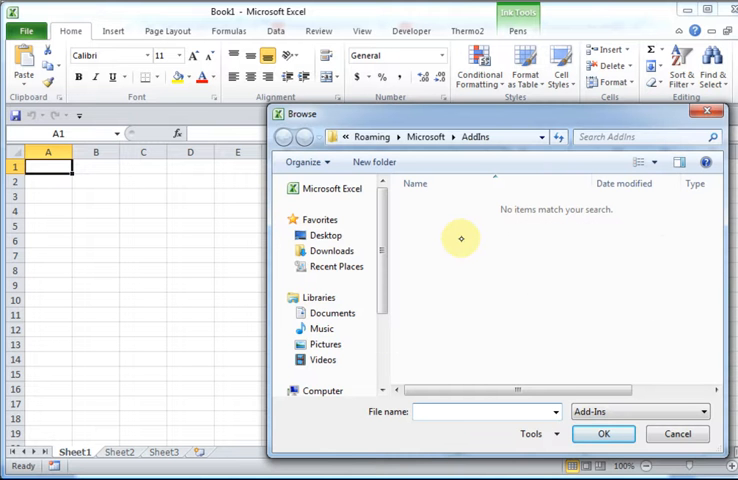
pyautogui.moveTo(438, 233)
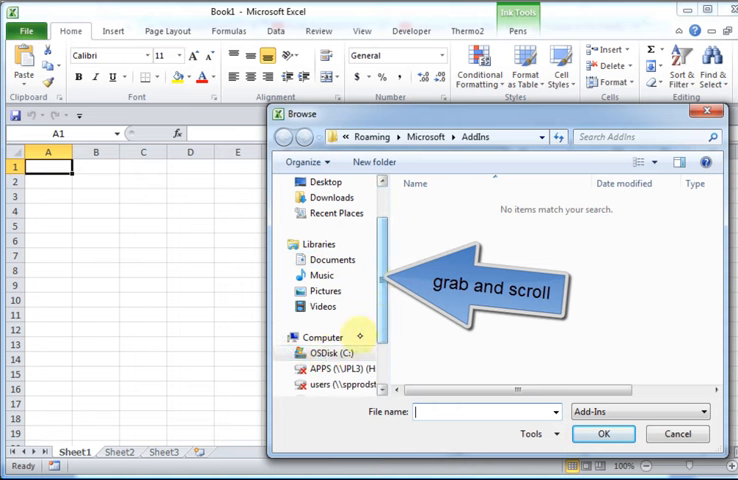
pyautogui.click(322, 353)
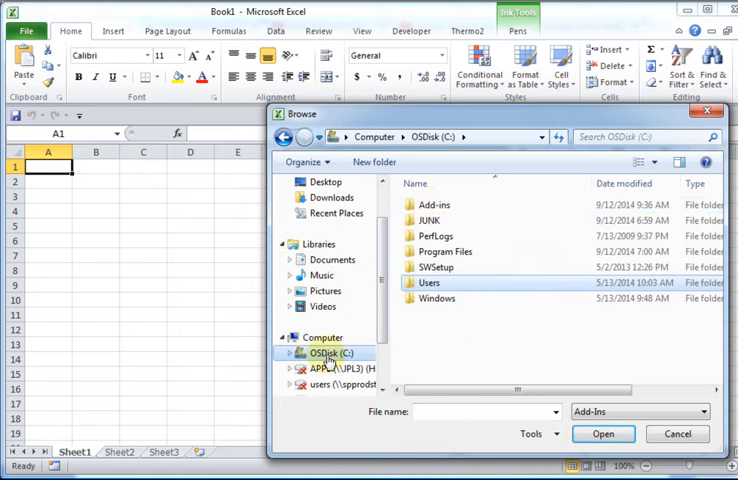
pyautogui.click(433, 204)
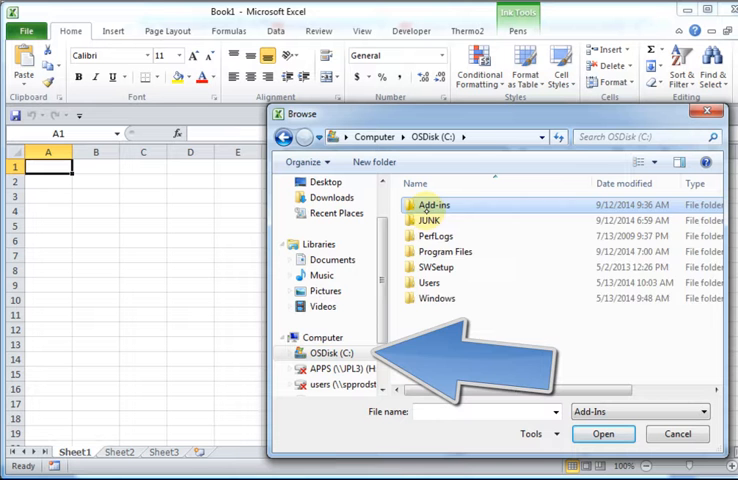
pyautogui.doubleClick(435, 204)
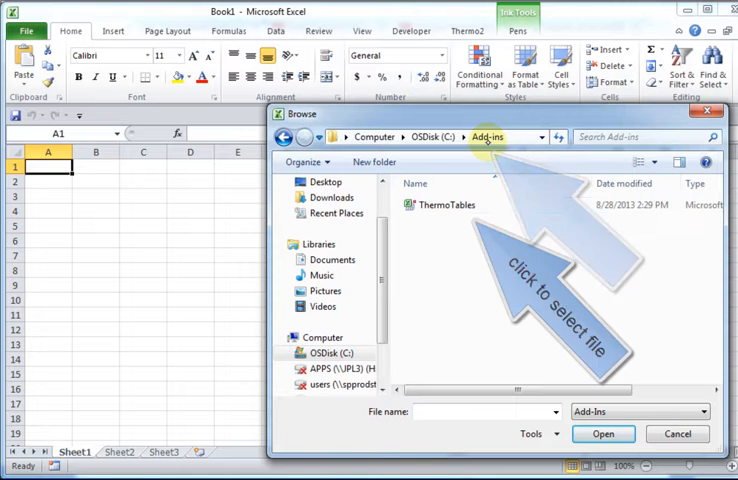
pyautogui.click(446, 204)
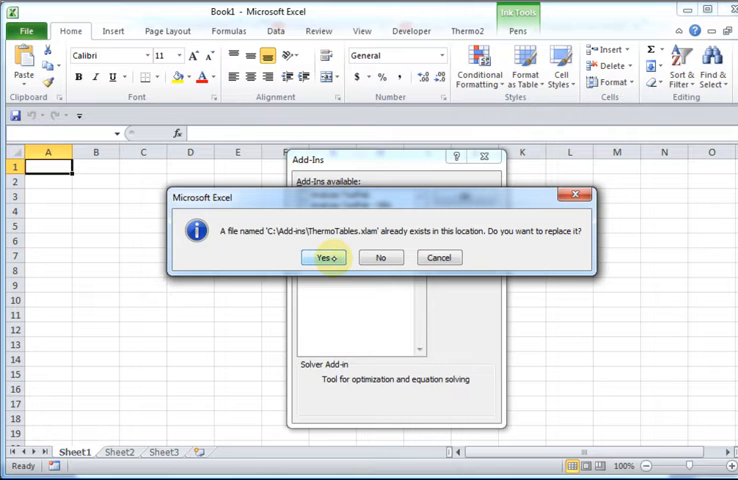
pyautogui.click(322, 257)
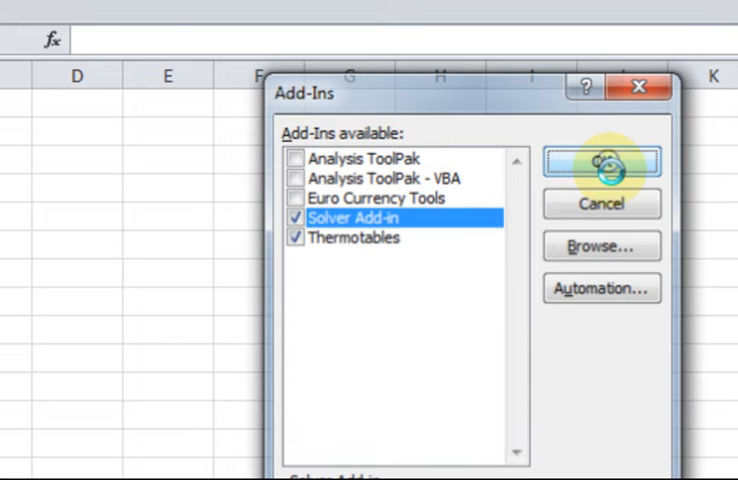
pyautogui.click(600, 160)
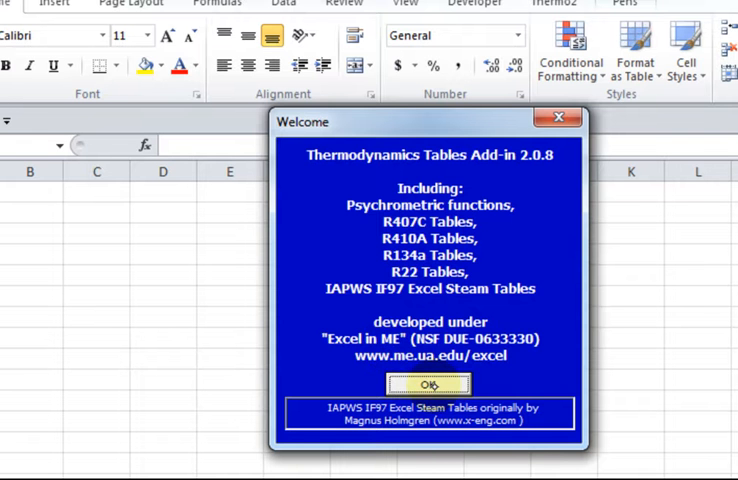
# Dismiss the Thermodynamics Tables welcome message and select cell C4.
pyautogui.click(427, 384)
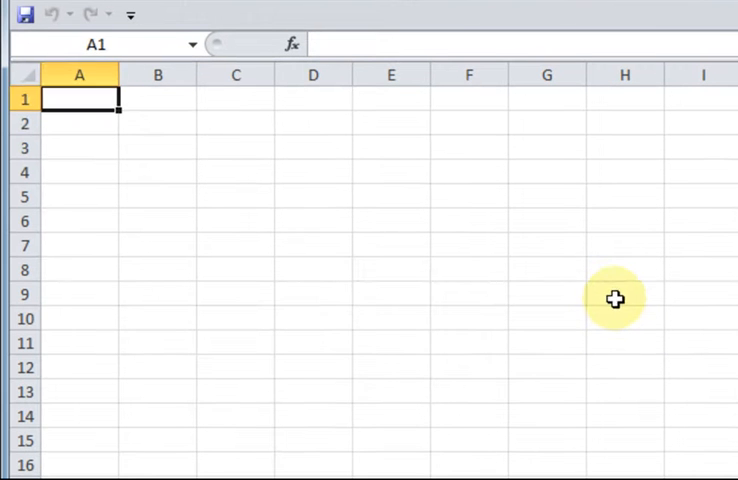
pyautogui.click(235, 123)
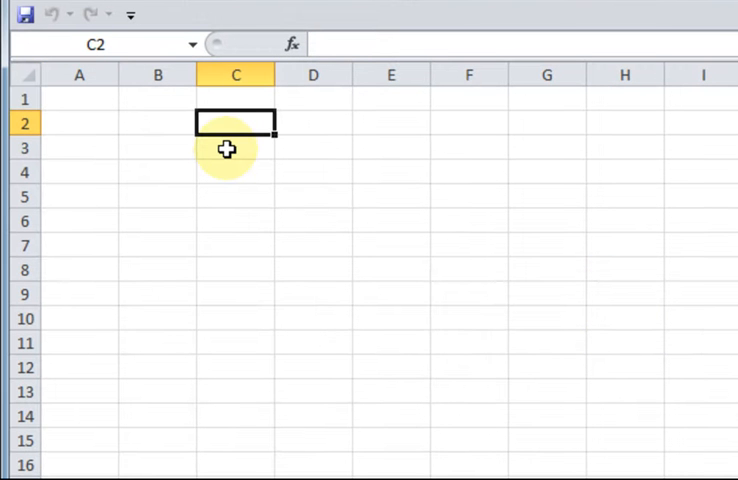
pyautogui.click(313, 122)
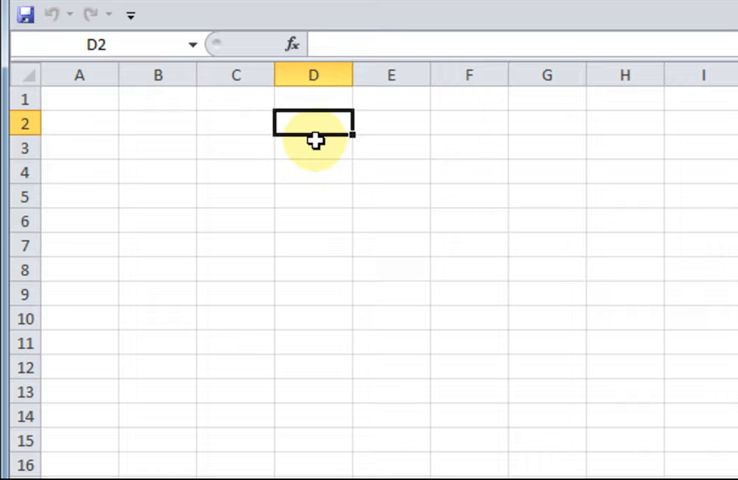
pyautogui.click(235, 123)
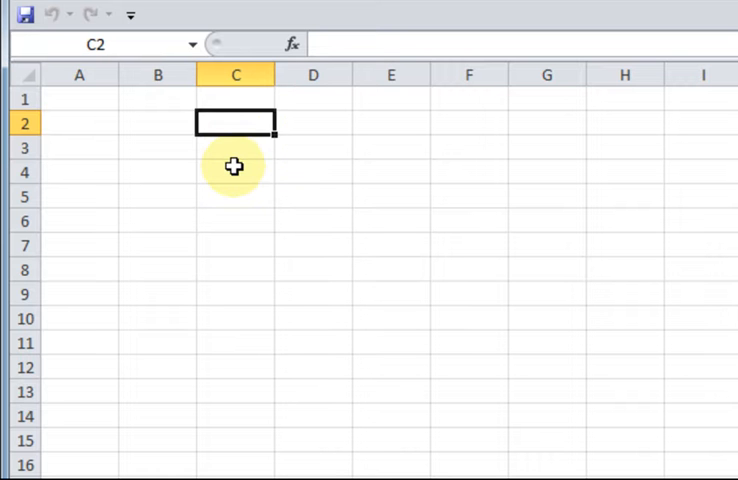
pyautogui.click(235, 171)
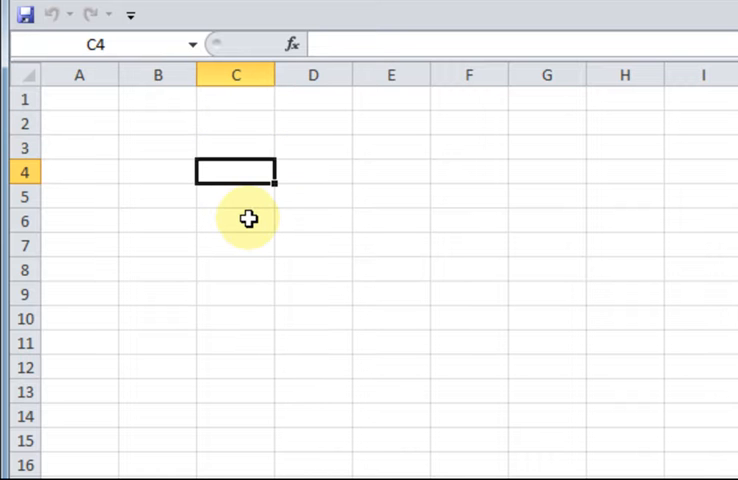
# Type =h_pT_H2O(8000,440) into C4, picking h_pT_H2O from AutoComplete.
pyautogui.write('=')
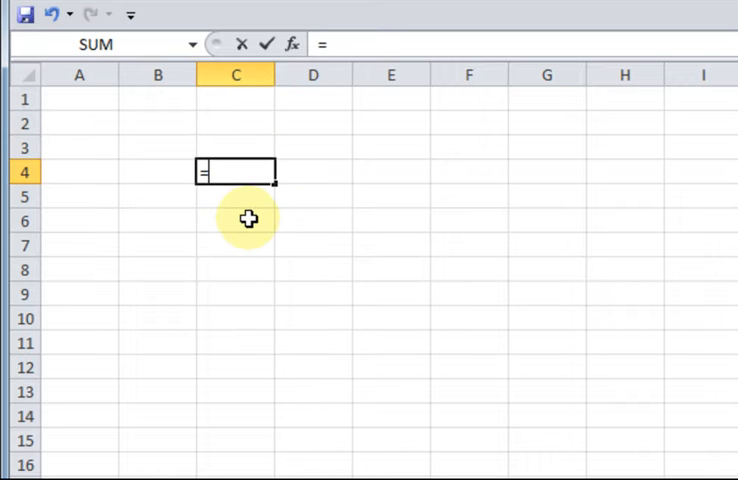
pyautogui.write('h')
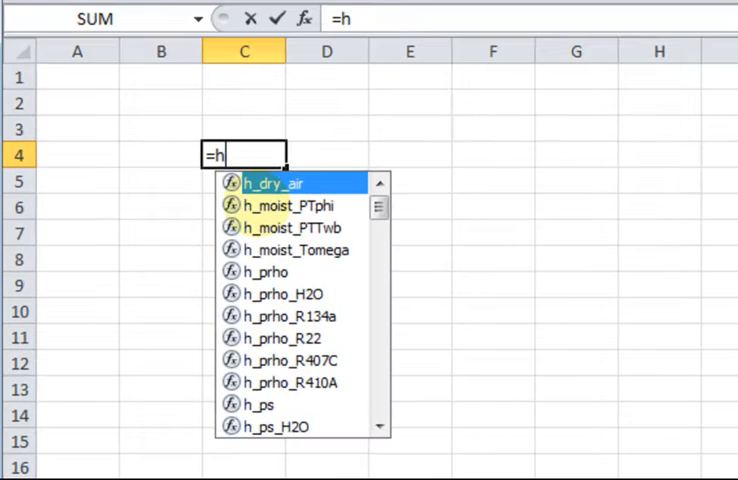
pyautogui.write('_p')
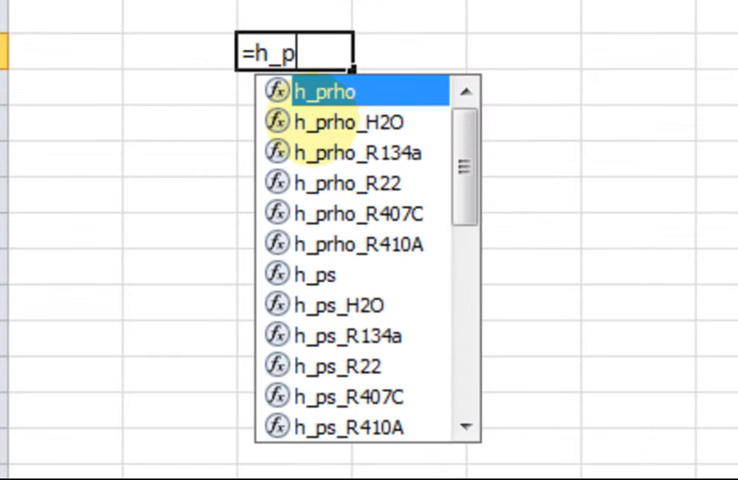
pyautogui.write('t')
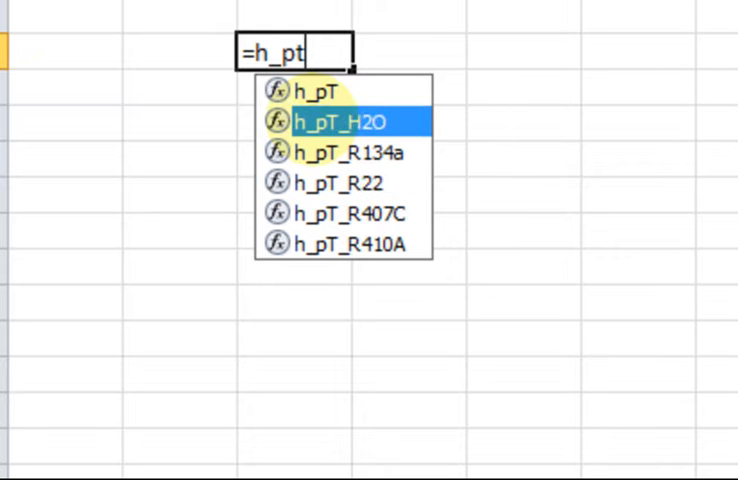
pyautogui.doubleClick(340, 120)
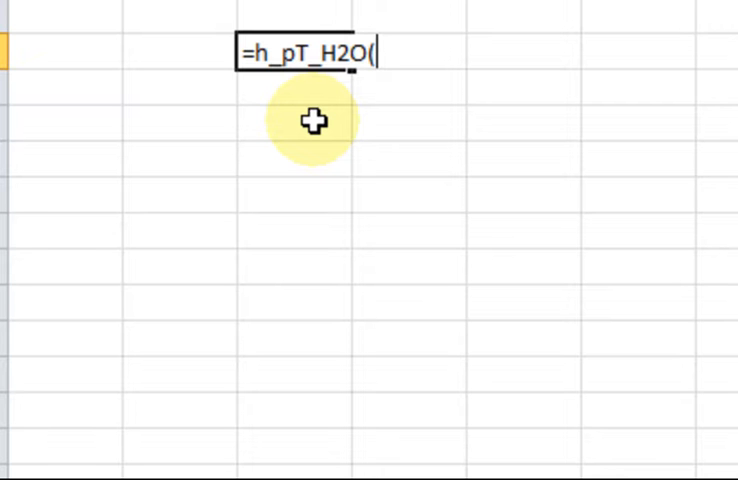
pyautogui.write('800')
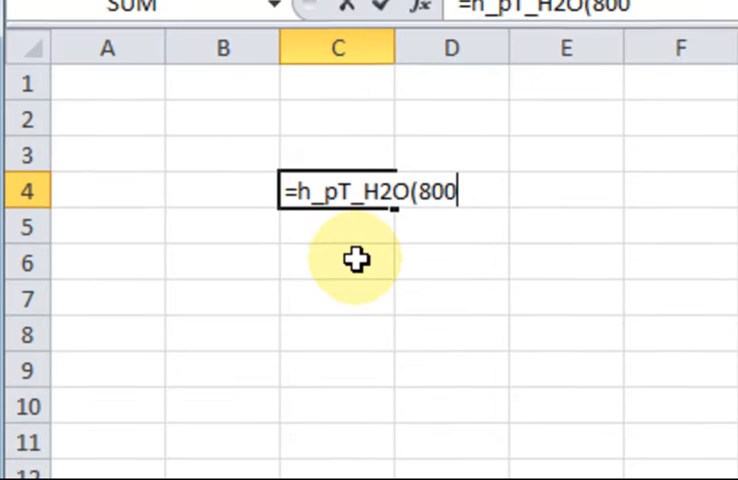
pyautogui.write('0,')
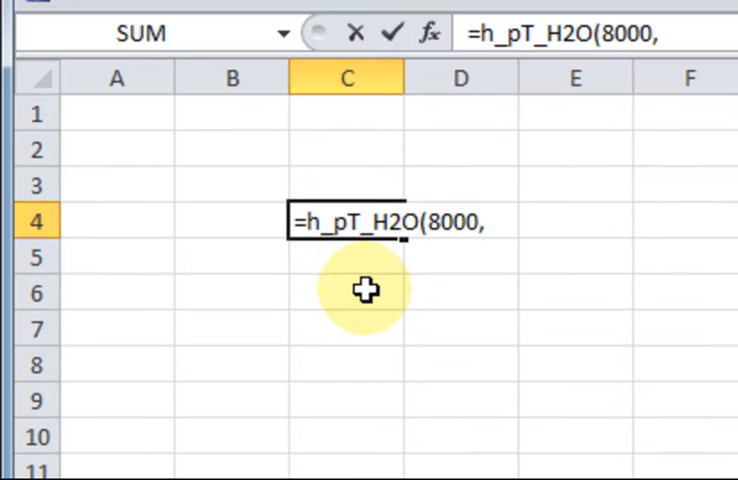
pyautogui.write('440')
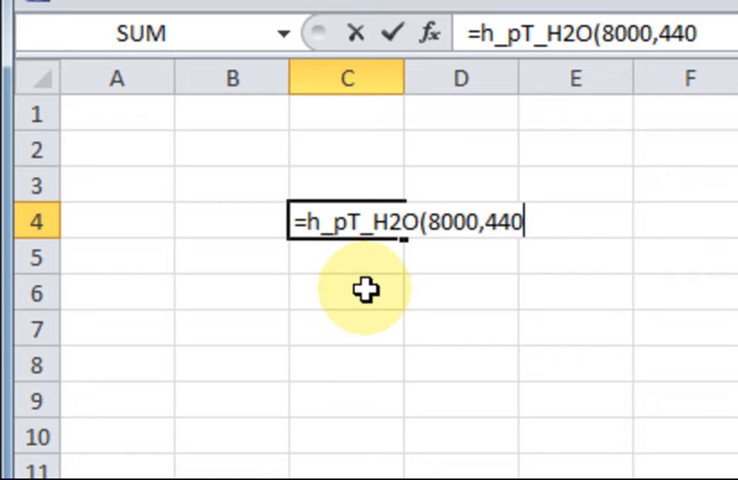
pyautogui.write(')')
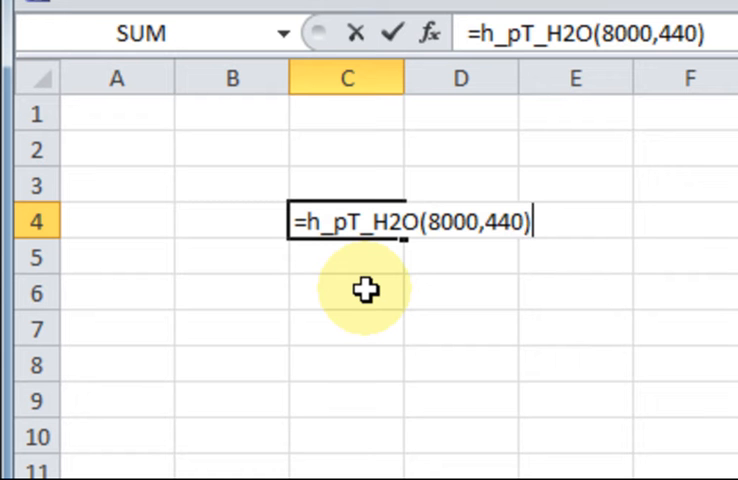
# Enter the C4 formula, giving 3247.262, and view its arguments P=8000, T=440.
pyautogui.press('Return')
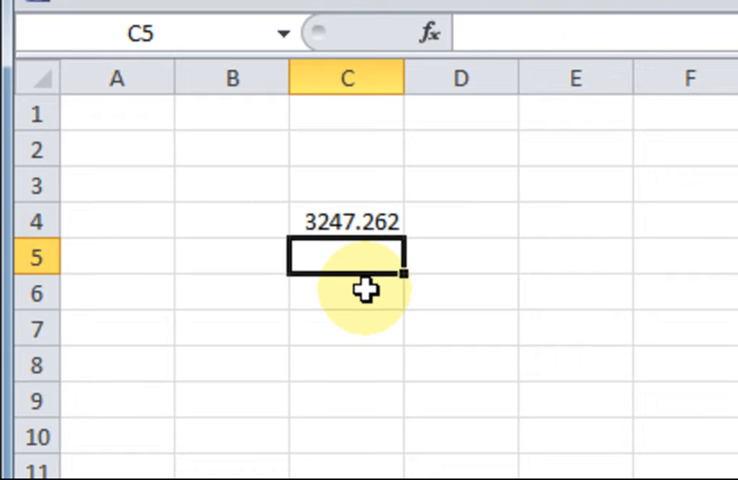
pyautogui.click(347, 221)
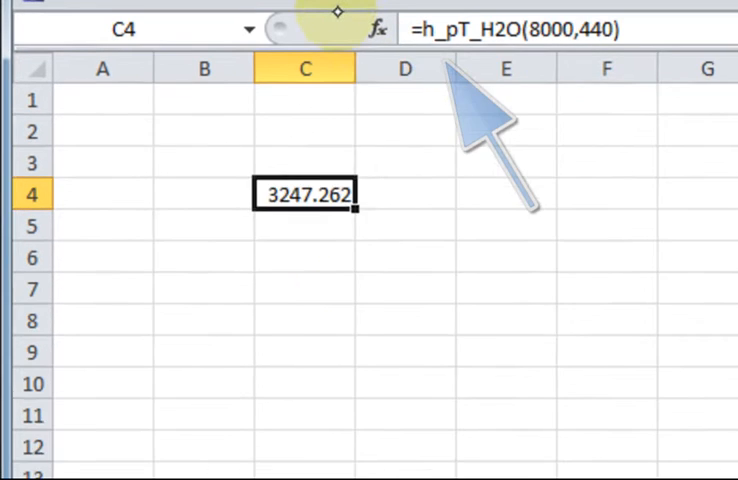
pyautogui.click(375, 28)
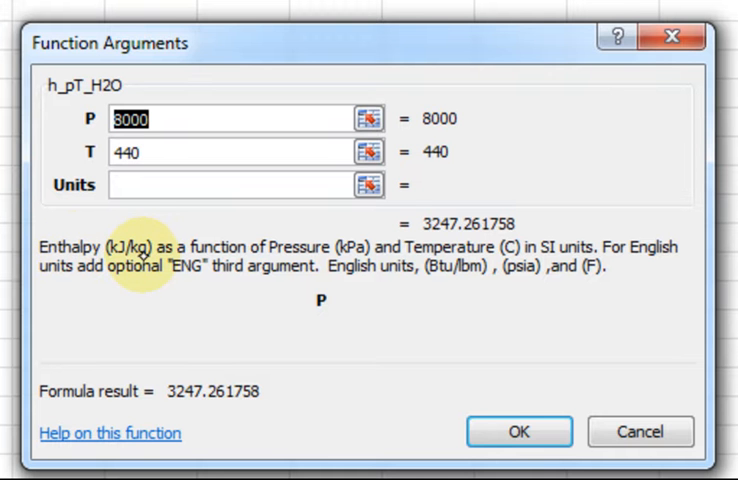
pyautogui.moveTo(385, 223)
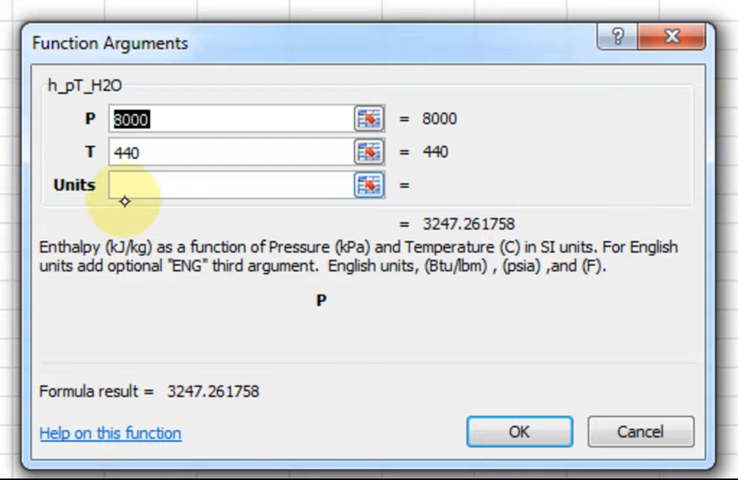
pyautogui.write('"ENG"')
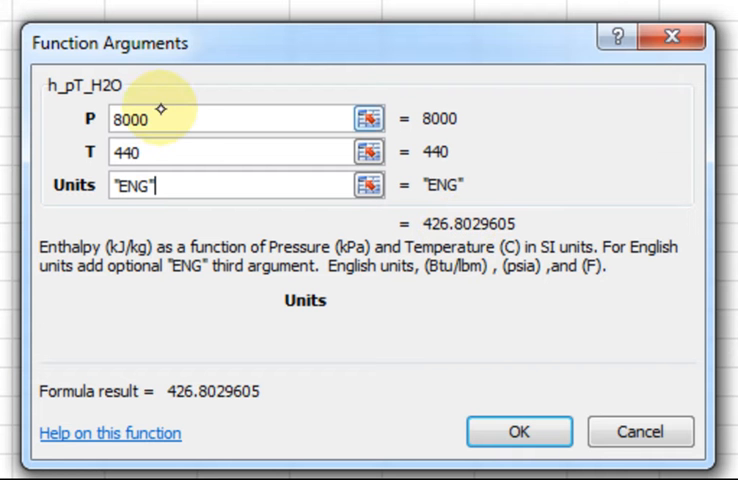
pyautogui.moveTo(187, 237)
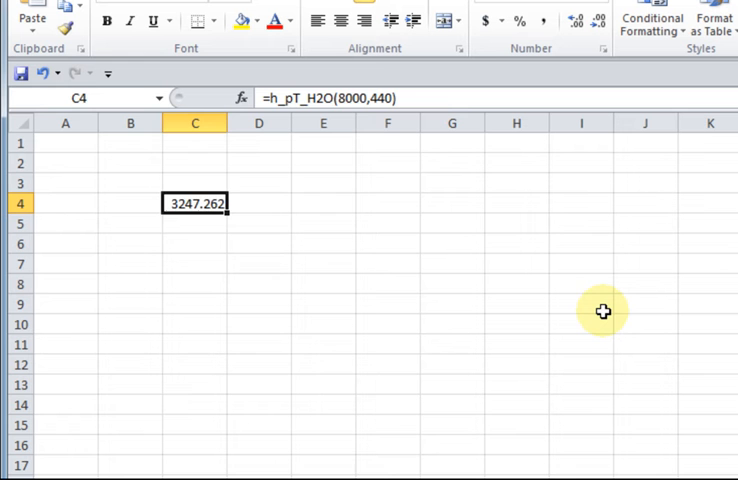
# Select cell D4 and open the Insert Function dialog.
pyautogui.click(258, 203)
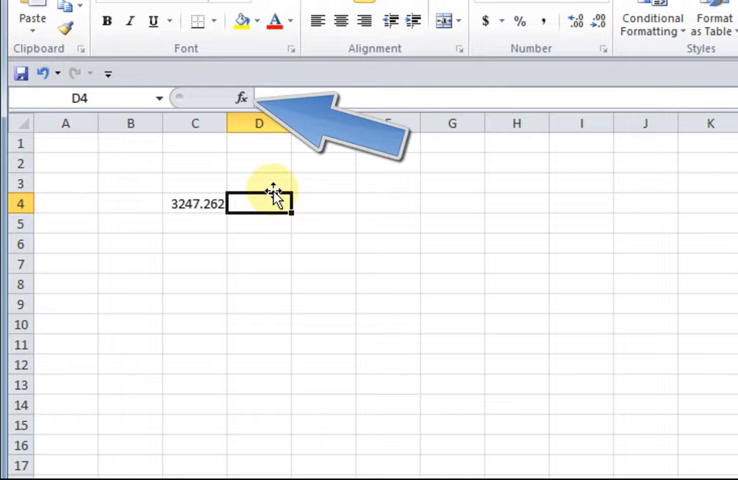
pyautogui.click(239, 98)
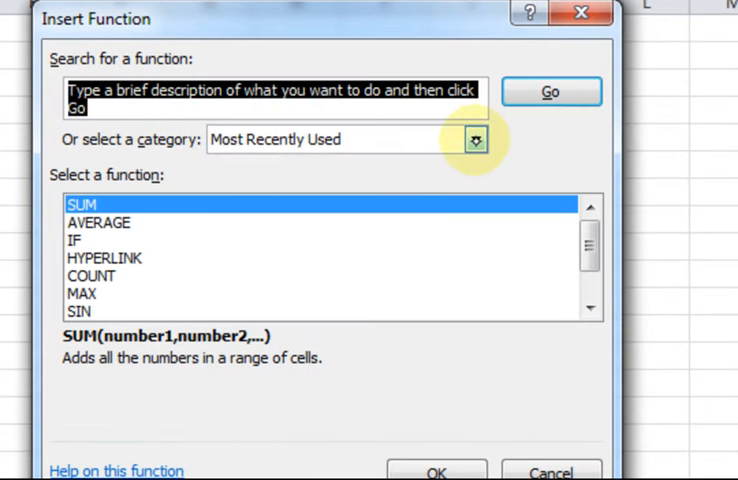
# Set the function category to XSteam, listing functions like h_prho_H2O and h_pT_H2O.
pyautogui.click(474, 139)
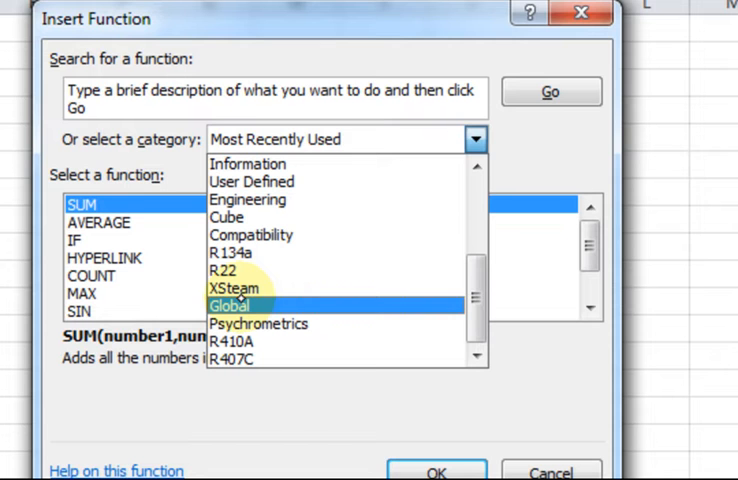
pyautogui.click(239, 289)
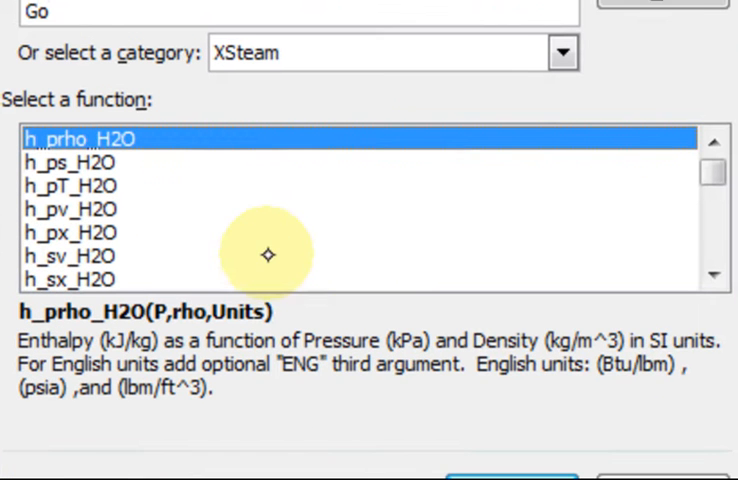
pyautogui.moveTo(80, 278)
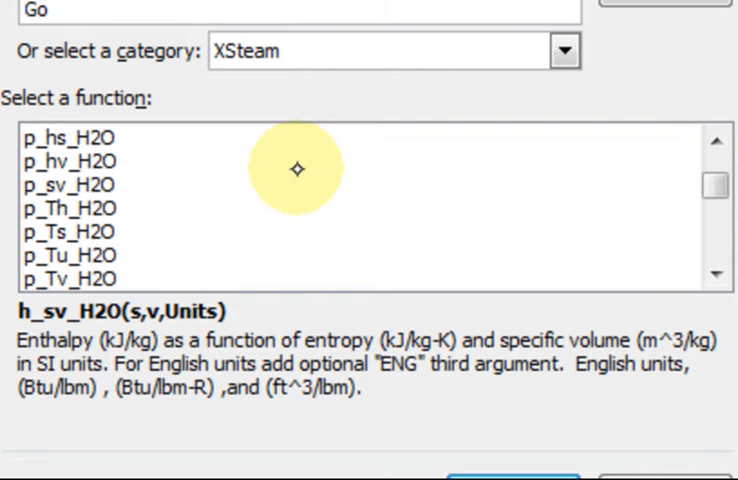
# Browse the XSteam list, preview psat_T_H2O, and insert Tsat_p_H2O into D4.
pyautogui.scroll(-3)
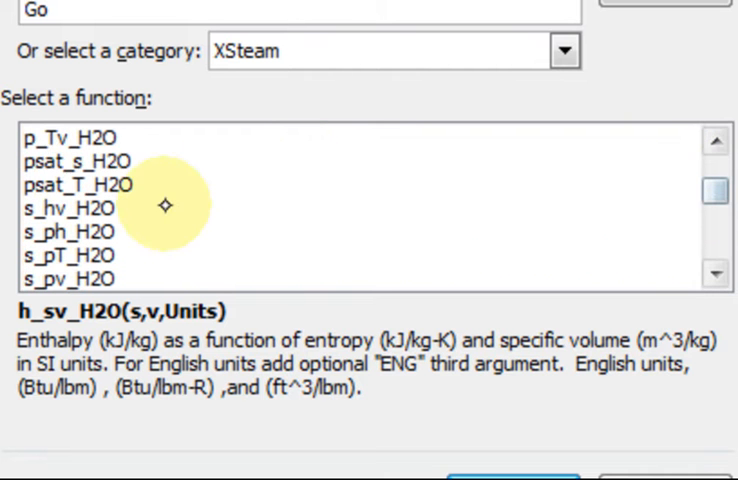
pyautogui.click(90, 160)
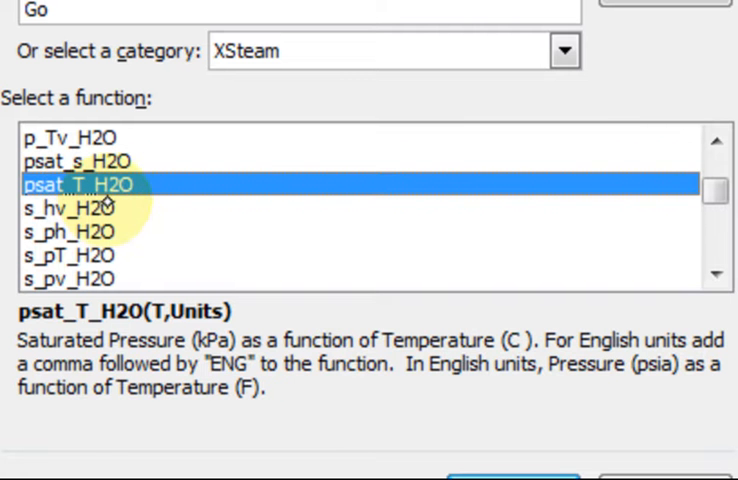
pyautogui.moveTo(88, 220)
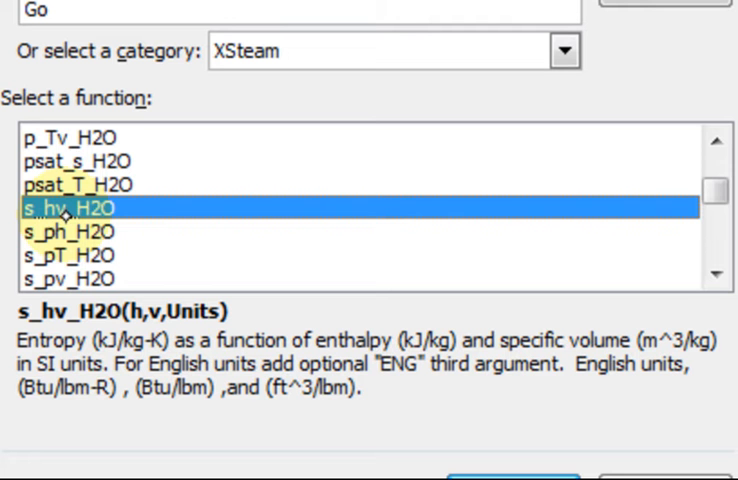
pyautogui.scroll(-3)
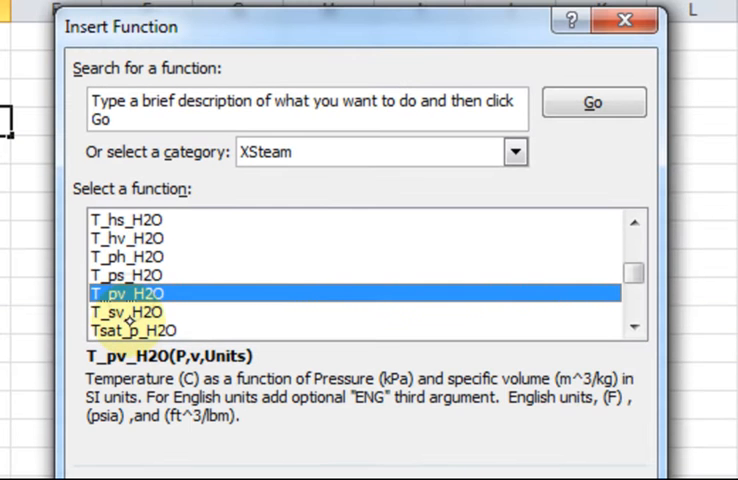
pyautogui.doubleClick(134, 330)
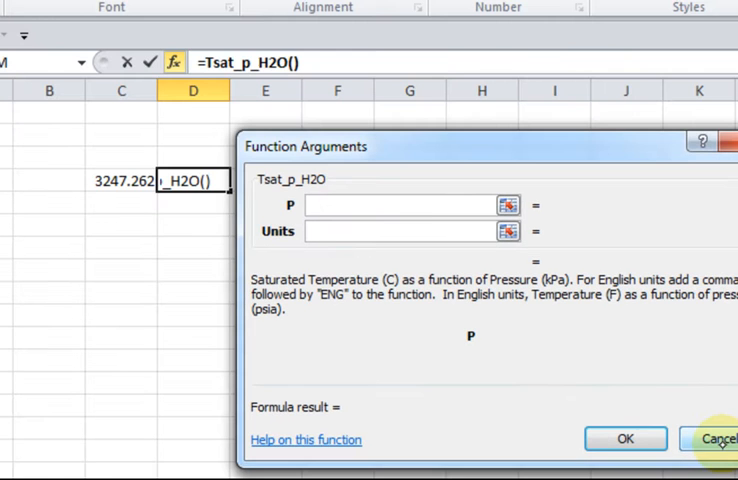
# Cancel the Tsat_p_H2O arguments and scroll through the XSteam function list.
pyautogui.click(712, 438)
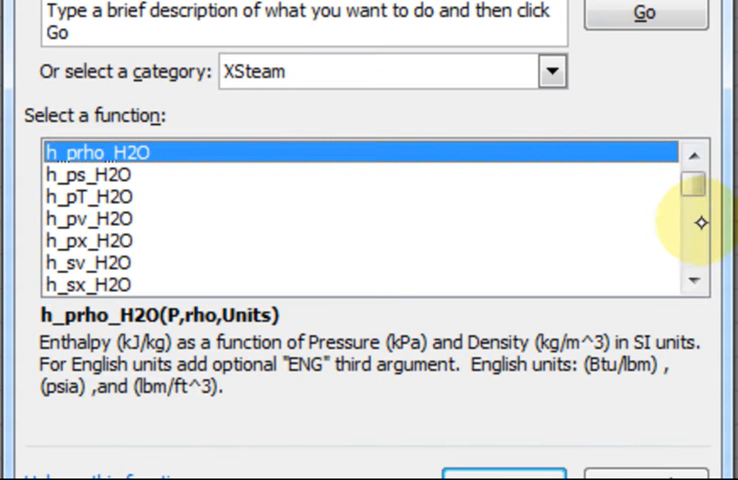
pyautogui.scroll(-3)
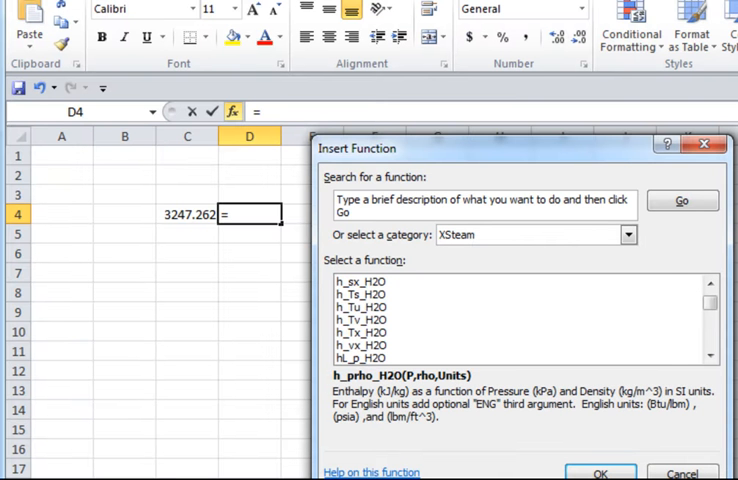
pyautogui.moveTo(684, 453)
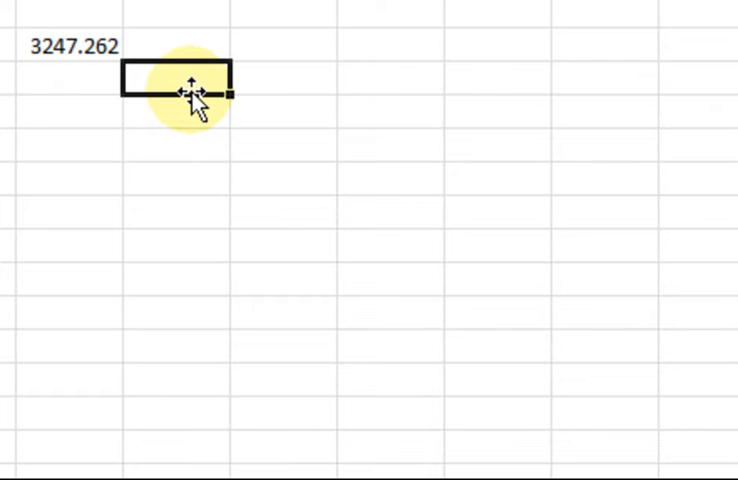
# Type the table headings 'state', 'p, kPa', 'h, kJ/kg' and 's, kJ/kg' across the row.
pyautogui.write('stat')
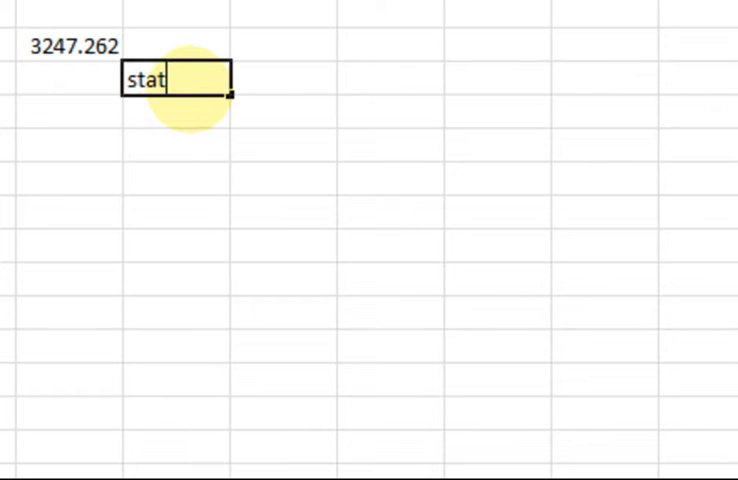
pyautogui.write('e')
pyautogui.click(283, 78)
pyautogui.write('p')
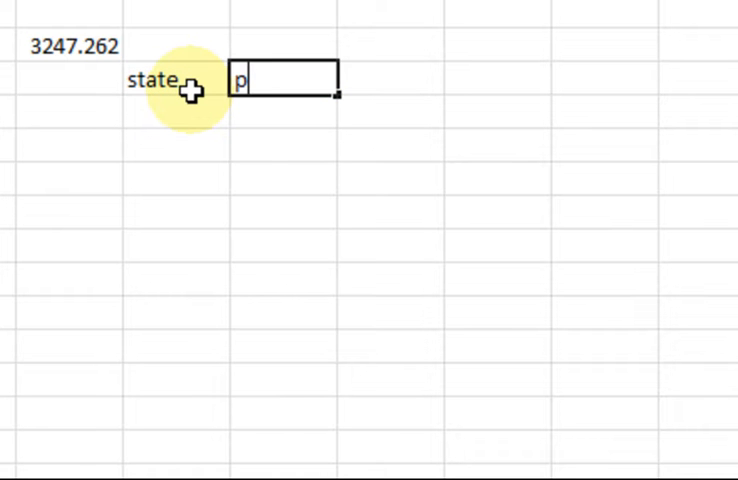
pyautogui.write(', kPa')
pyautogui.click(391, 79)
pyautogui.write('T, degC')
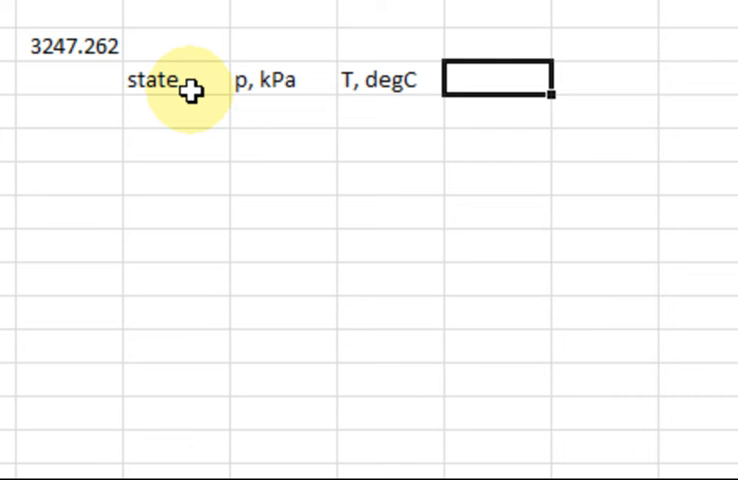
pyautogui.write('h')
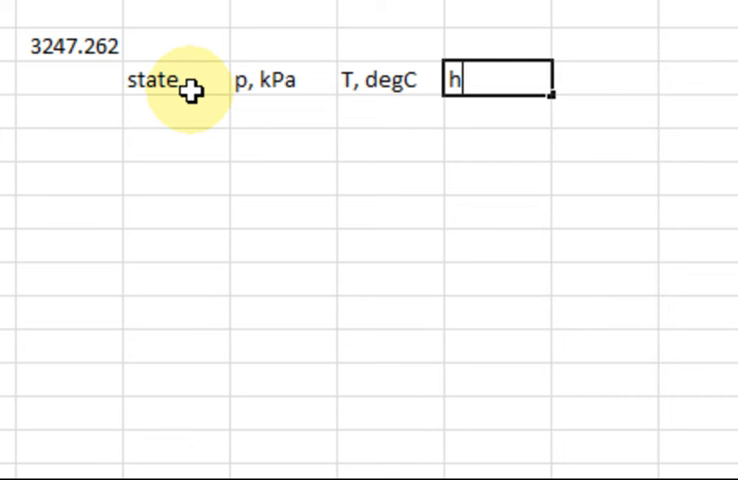
pyautogui.write(', k')
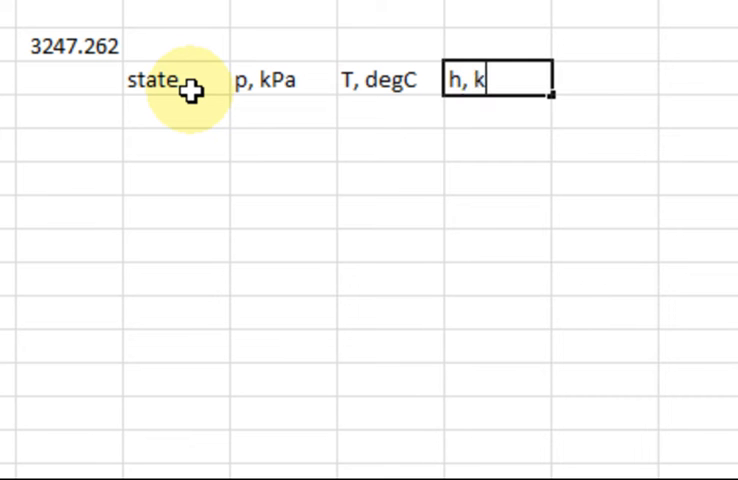
pyautogui.write('J/kg')
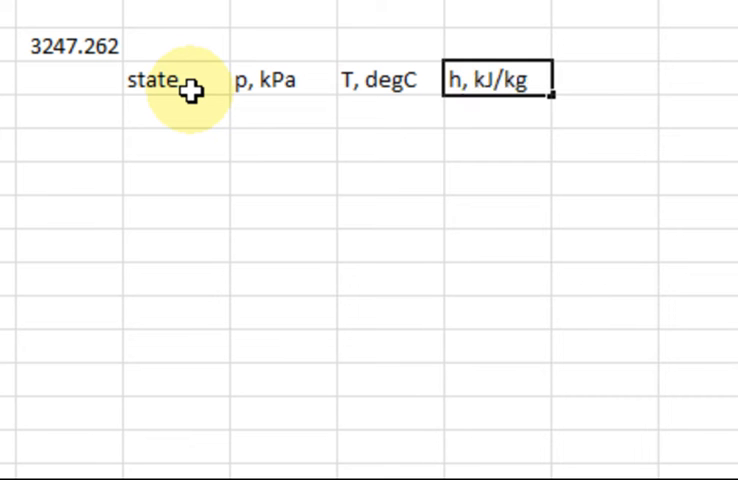
pyautogui.press('Tab')
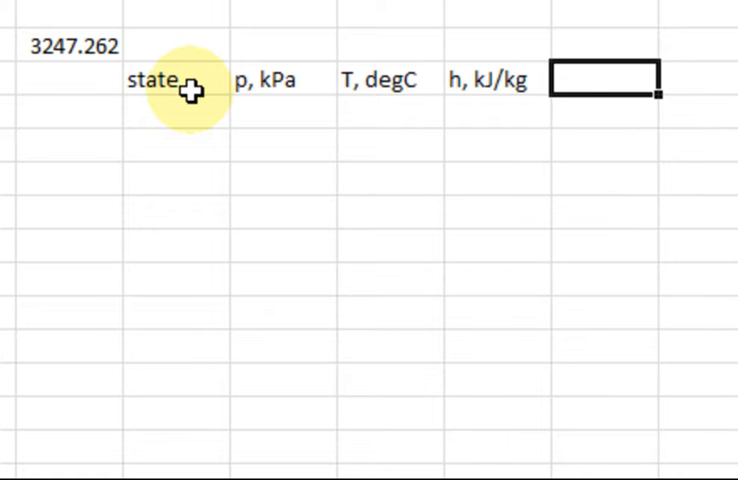
pyautogui.write('s, kJ/kgK')
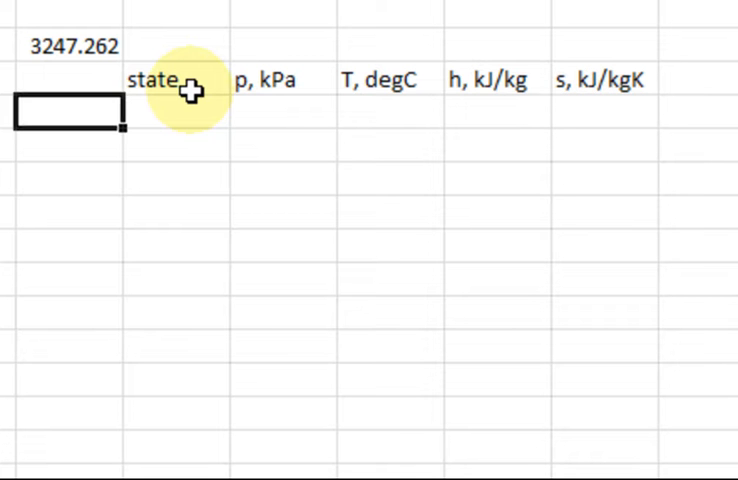
pyautogui.click(283, 108)
pyautogui.write('=')
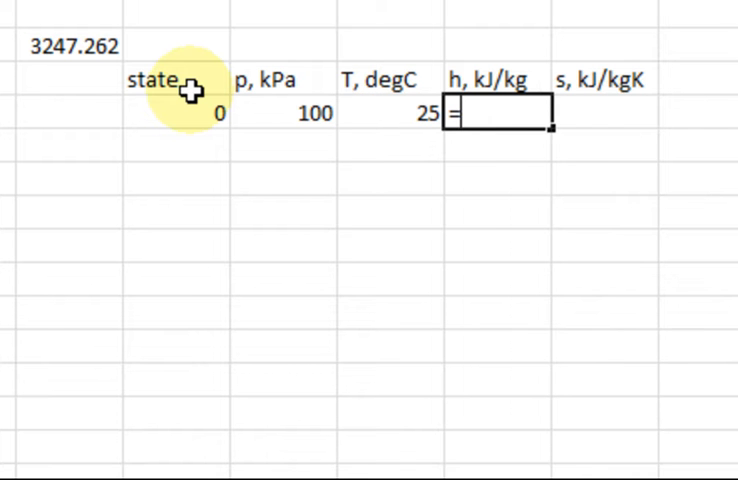
# Compute state 0 enthalpy with h_pT_H2O of its pressure and temperature, giving 104.9281.
pyautogui.write('h_pt')
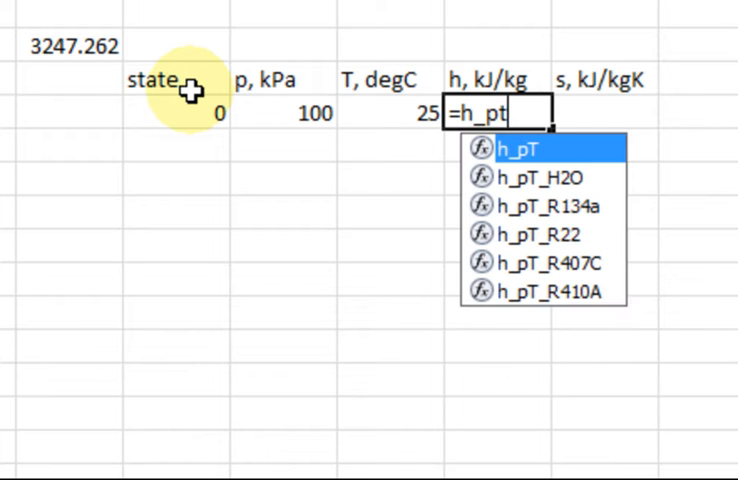
pyautogui.press('backspace')
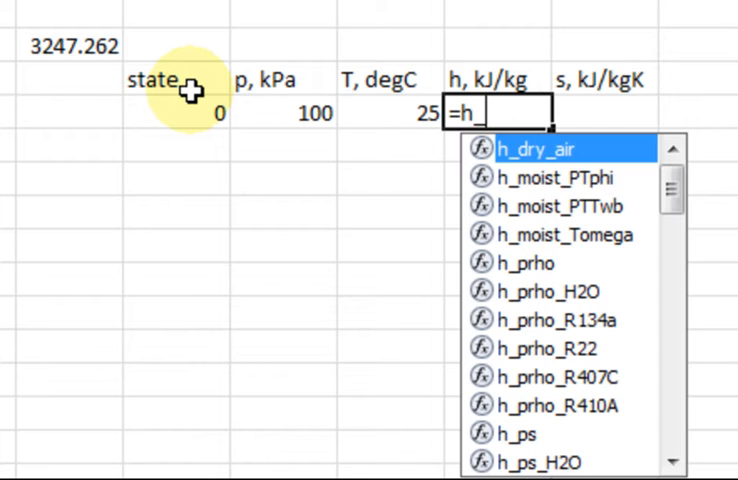
pyautogui.write('_tp')
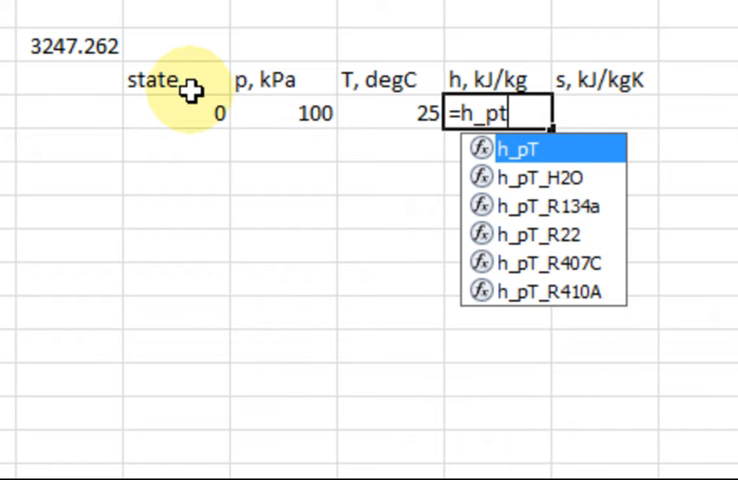
pyautogui.write('_H2O(')
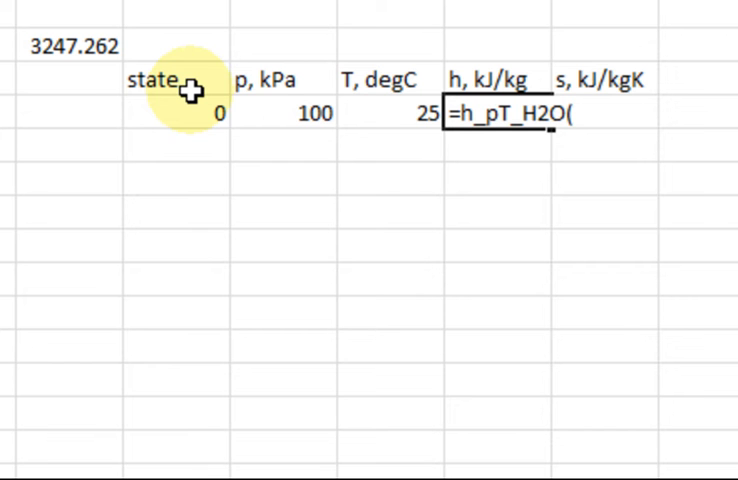
pyautogui.moveTo(295, 95)
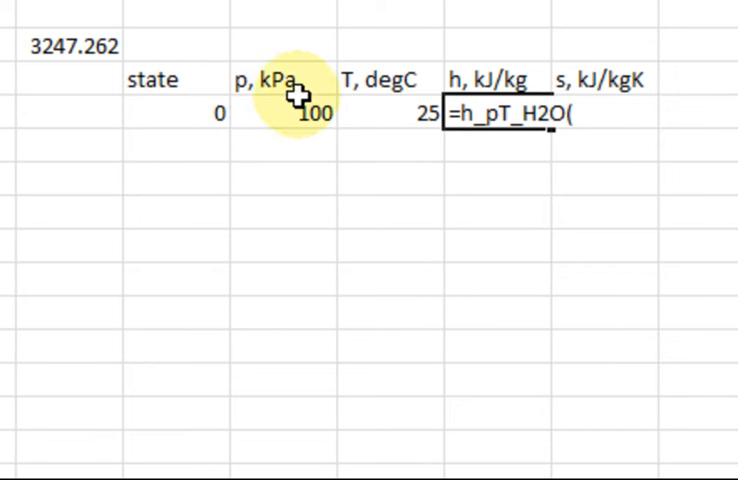
pyautogui.click(290, 112)
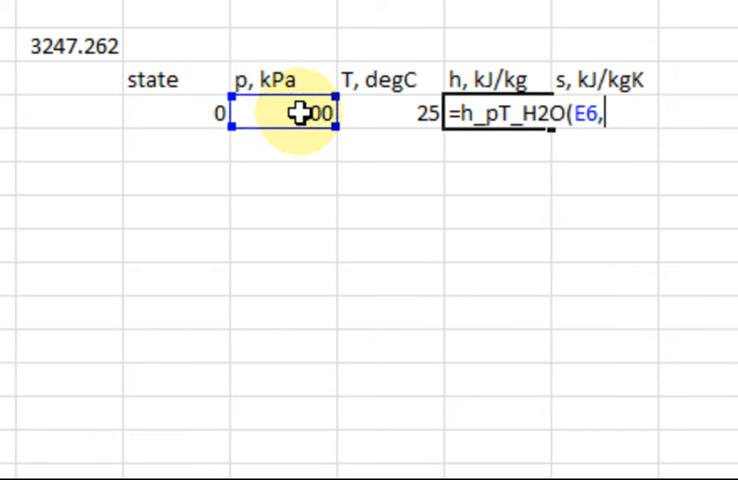
pyautogui.click(385, 112)
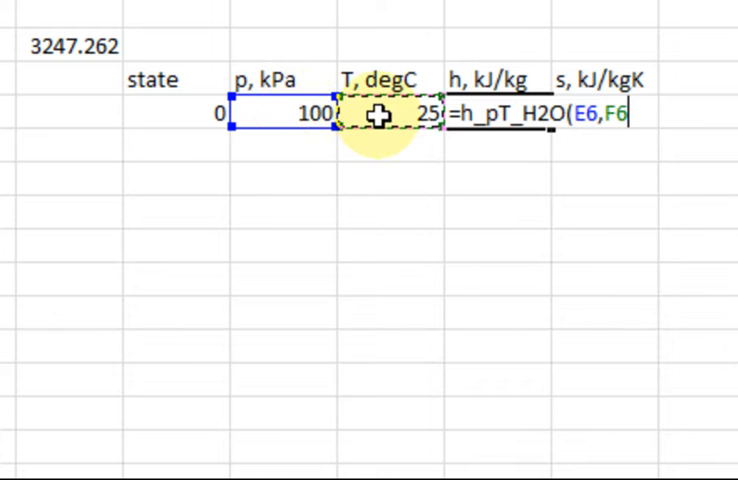
pyautogui.press('Return')
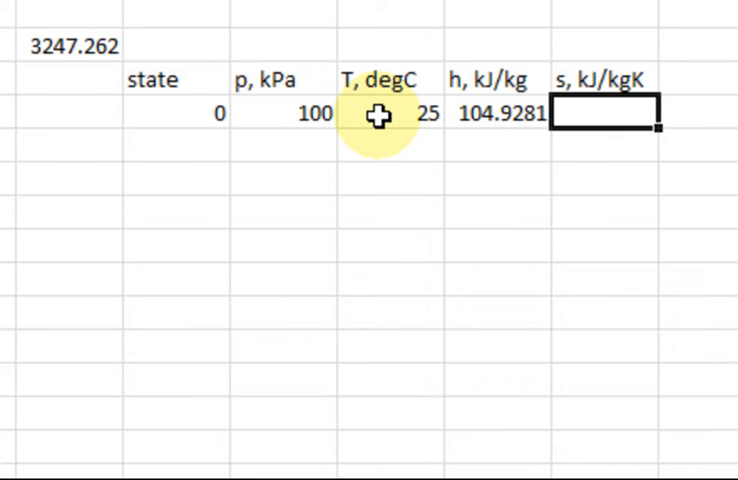
# Enter an s_pT_H2O formula for state 0 entropy, returning 0.367231 kJ/kgK.
pyautogui.write('=s')
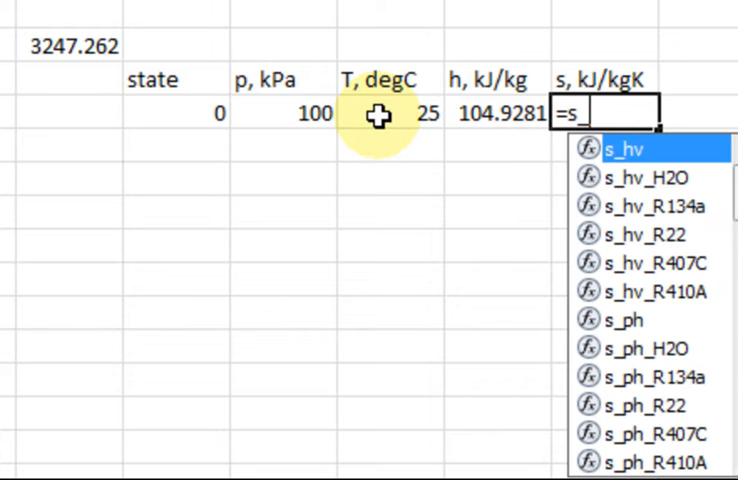
pyautogui.write('_pt')
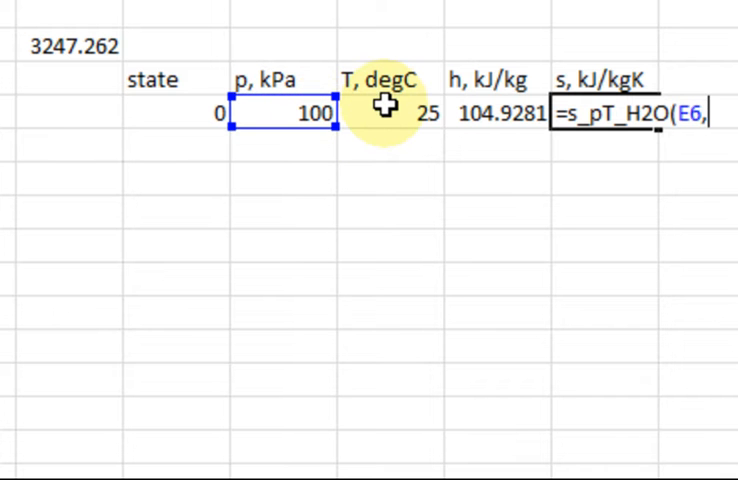
pyautogui.click(390, 113)
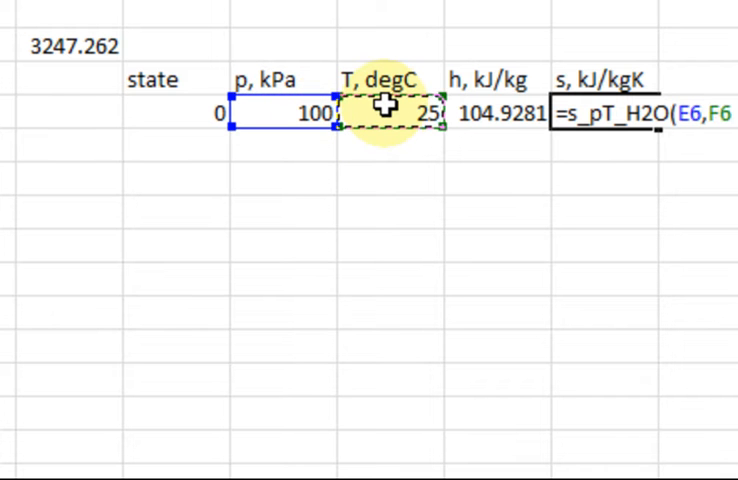
pyautogui.press('Return')
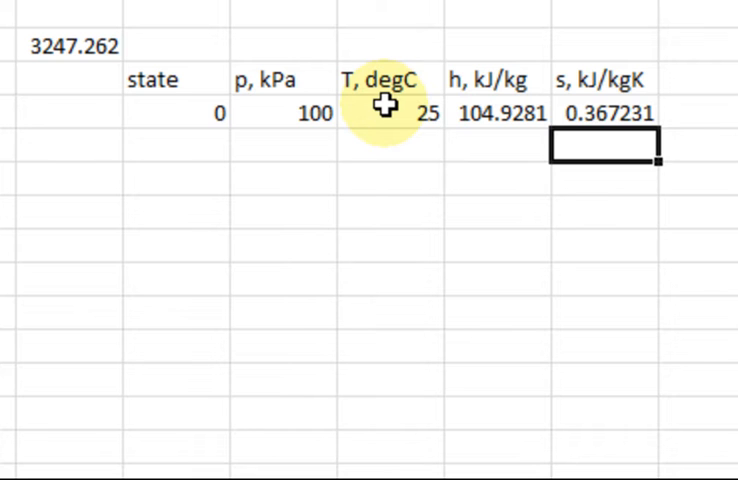
# Enter state 1 at 8000 kPa and 440 degC, then fill its h and s formulas down.
pyautogui.click(175, 148)
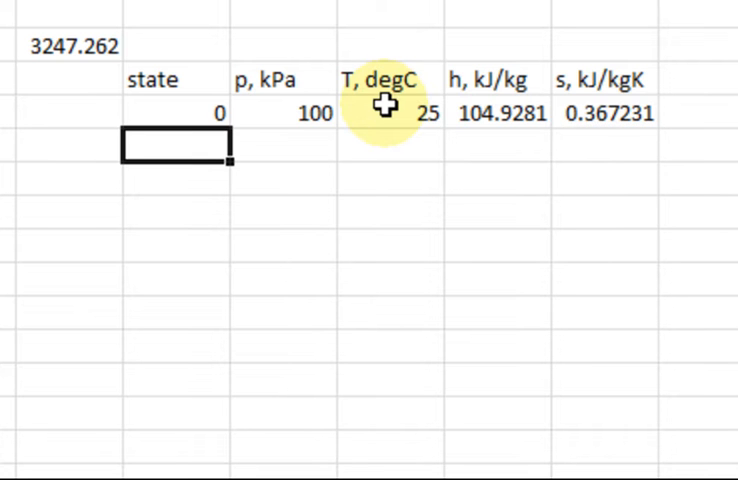
pyautogui.write('1')
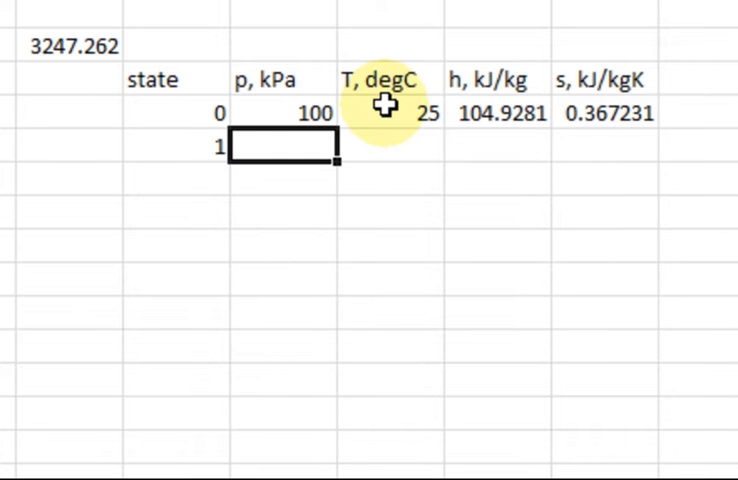
pyautogui.write('80')
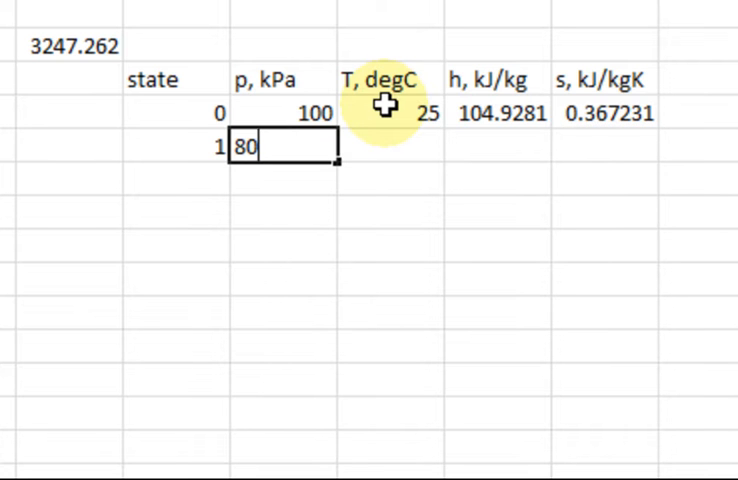
pyautogui.write('00')
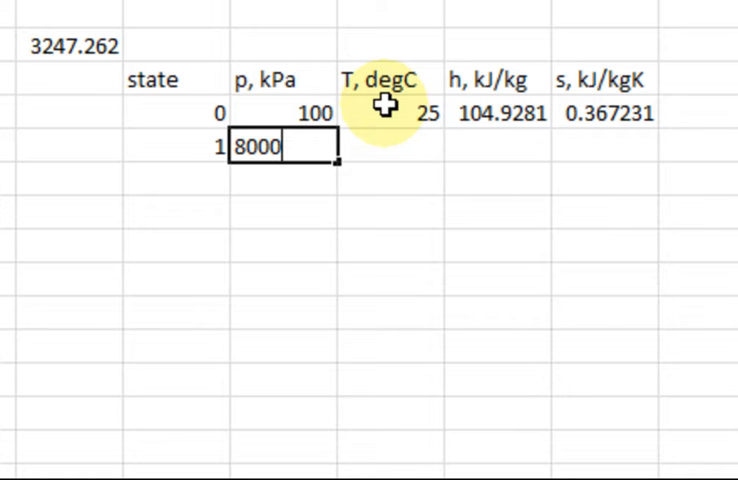
pyautogui.write('440')
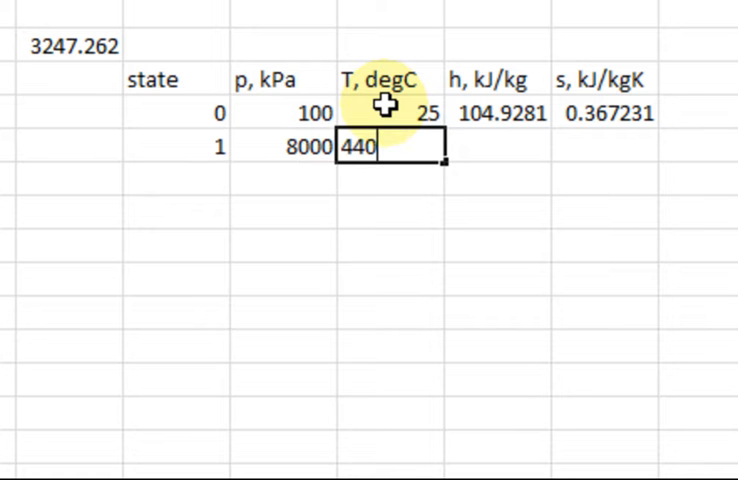
pyautogui.press('Tab')
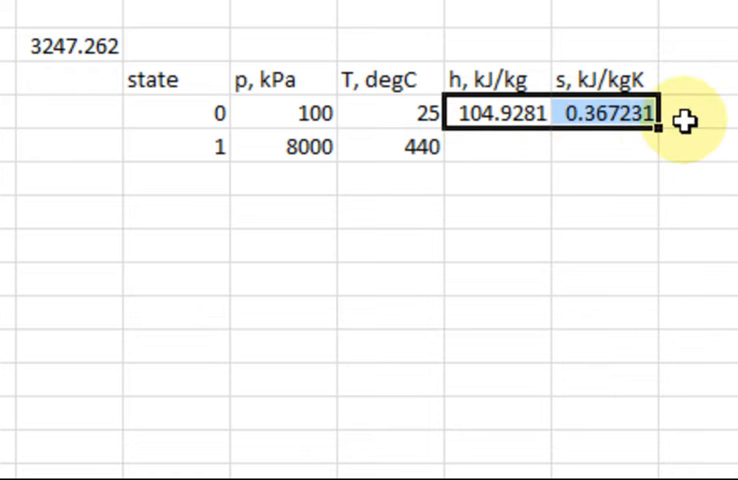
pyautogui.moveTo(667, 147)
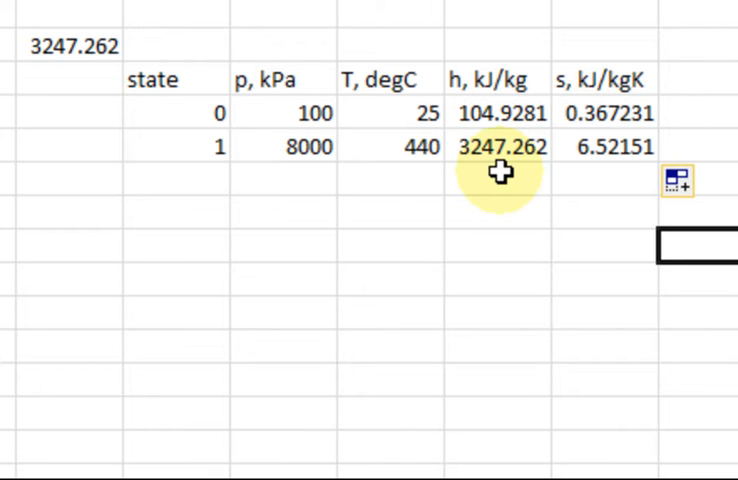
pyautogui.doubleClick(500, 146)
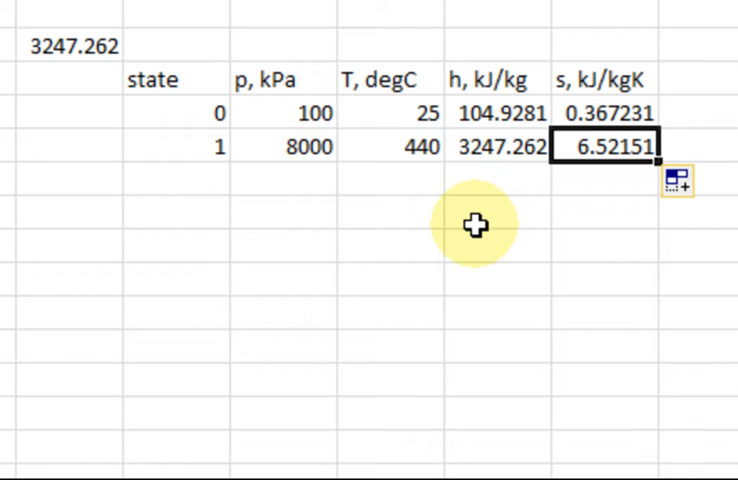
pyautogui.moveTo(198, 185)
pyautogui.write('=')
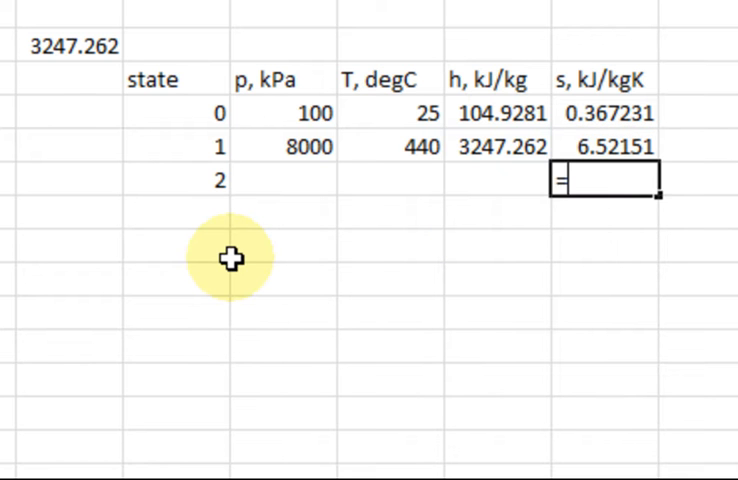
pyautogui.moveTo(590, 148)
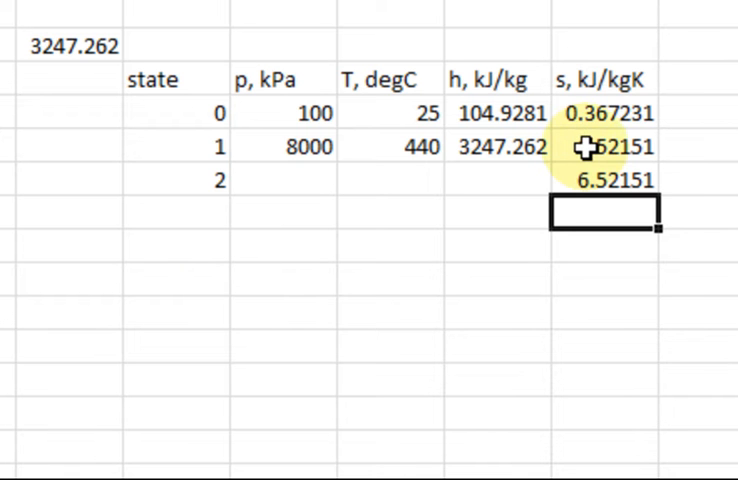
# Set state 2 pressure to 20 kPa and label its known properties 'p,s'.
pyautogui.click(285, 215)
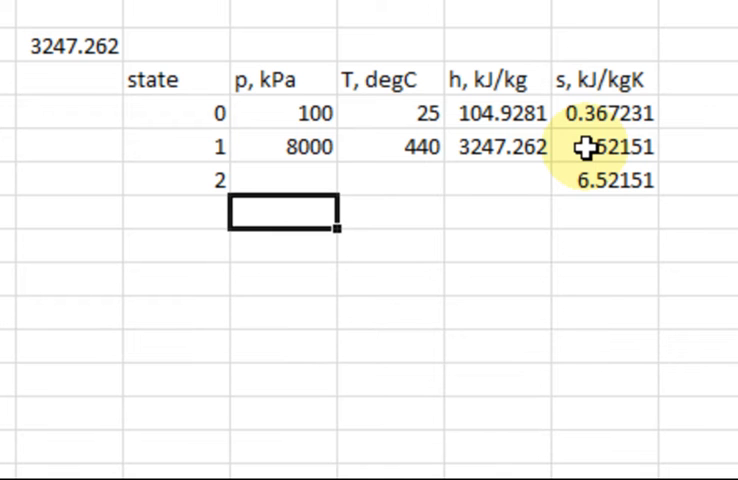
pyautogui.write('2')
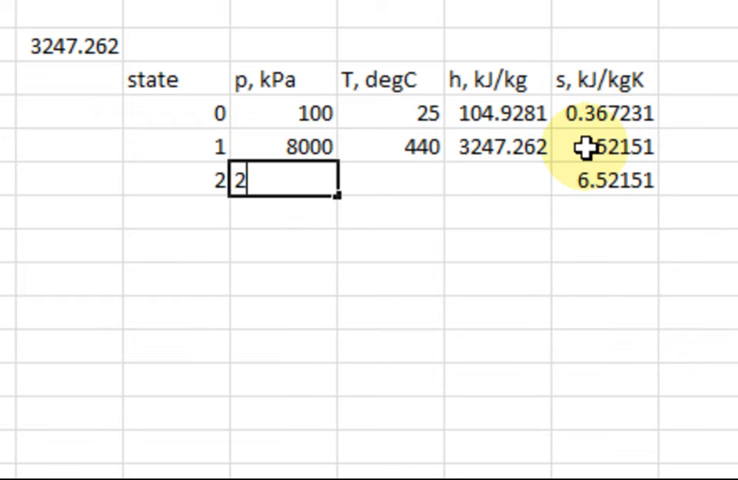
pyautogui.write('0')
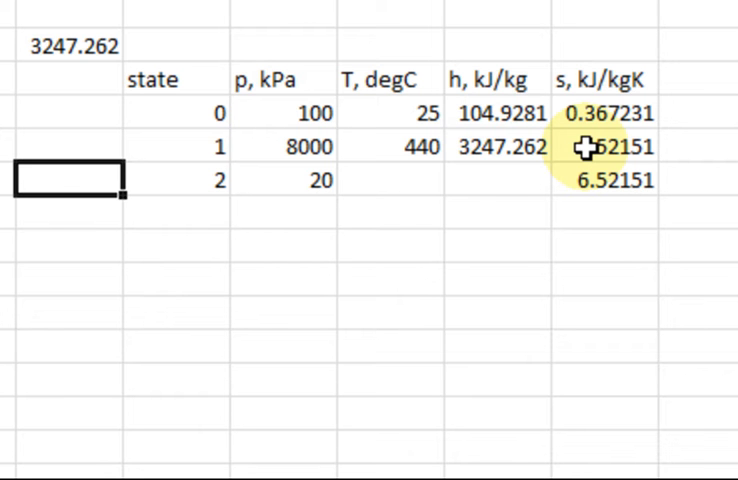
pyautogui.write('p,s')
pyautogui.click(69, 147)
pyautogui.write('p,t')
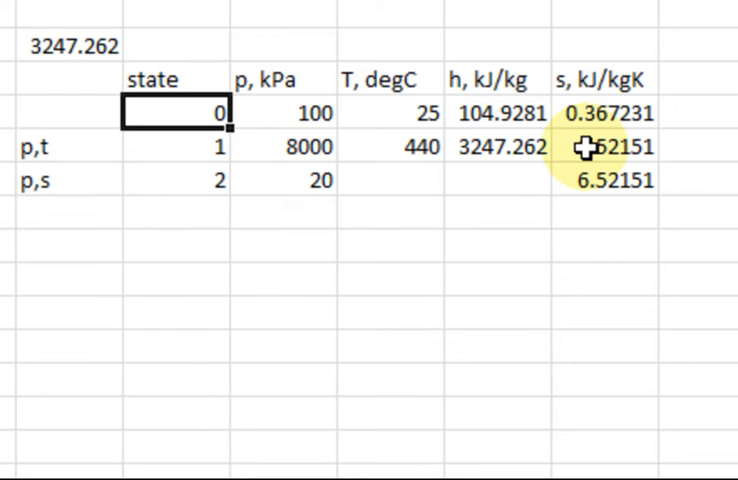
pyautogui.click(60, 180)
pyautogui.write('=')
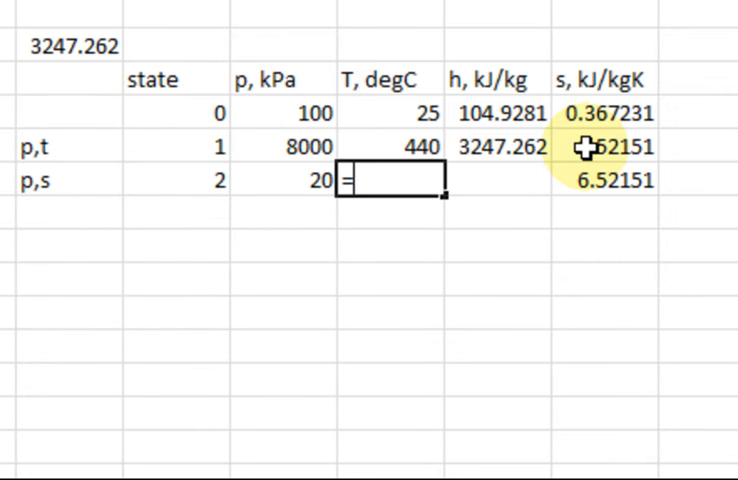
# Enter T_ps_H2O(E8,H8) for state 2's temperature, returning 60.05864 °C.
pyautogui.write('t')
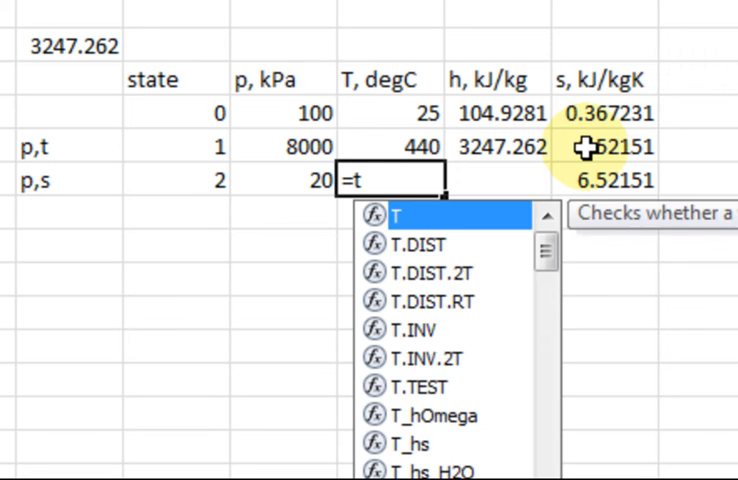
pyautogui.write('_ps')
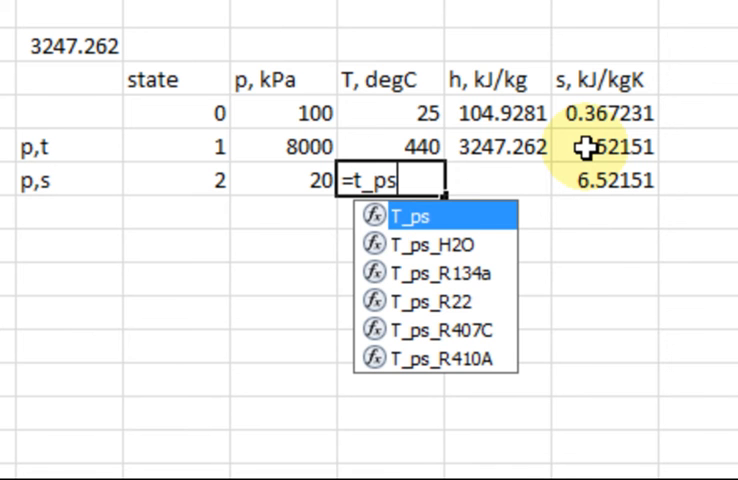
pyautogui.doubleClick(438, 244)
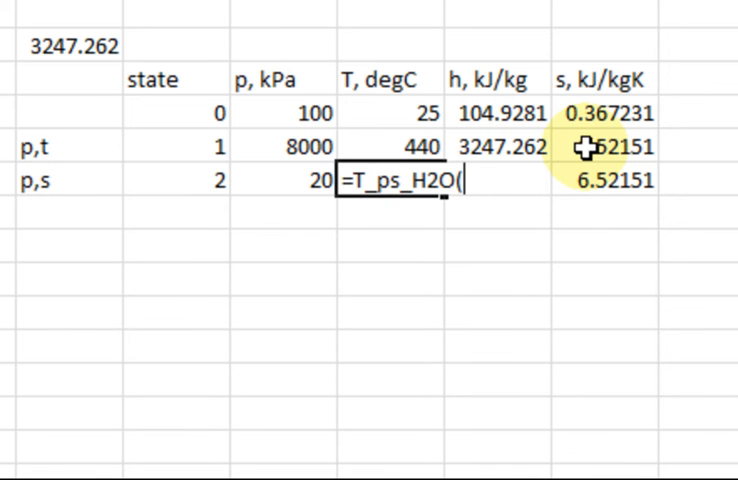
pyautogui.click(300, 181)
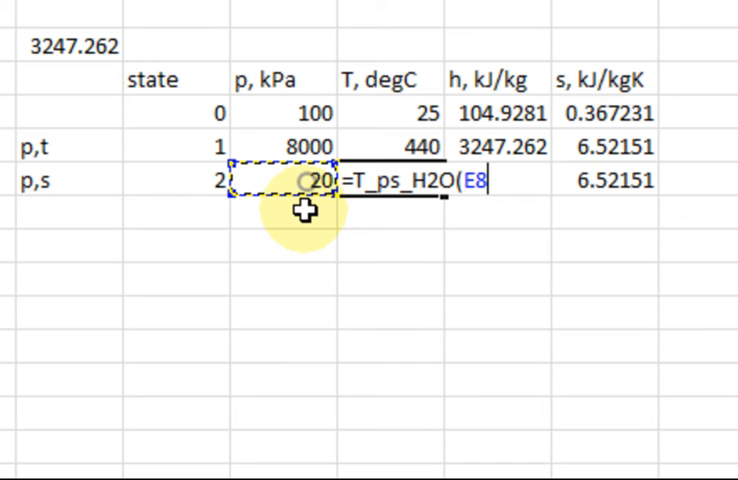
pyautogui.write(',')
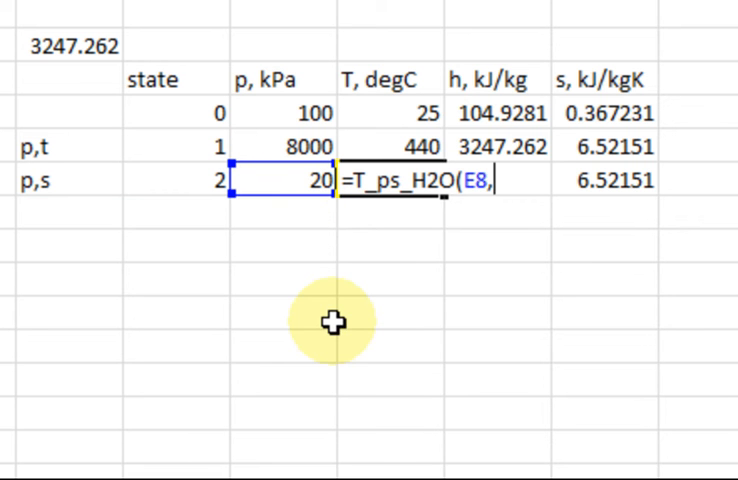
pyautogui.click(610, 180)
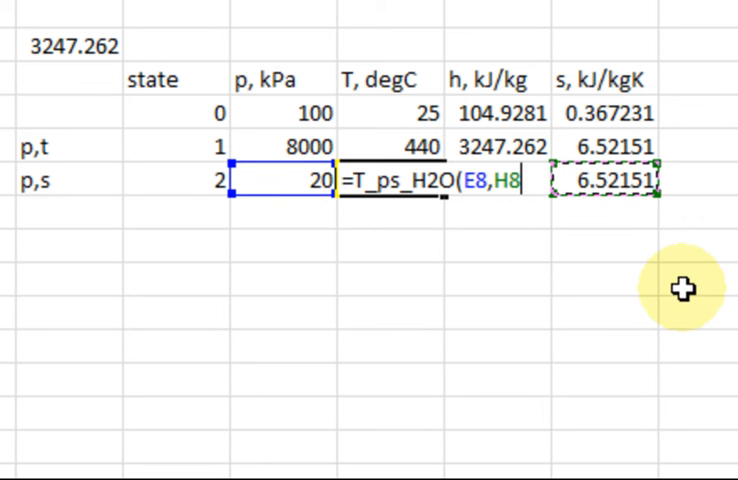
pyautogui.press('Return')
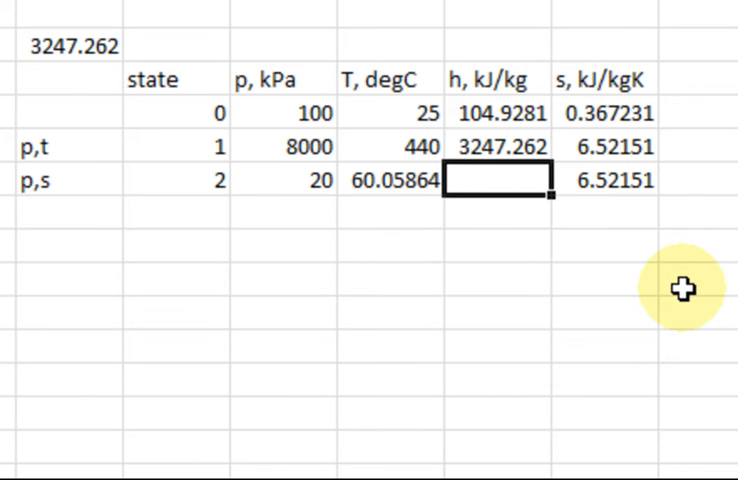
# Enter h_ps_H2O(E8,H8) for state 2's enthalpy, returning 2147.211 kJ/kg.
pyautogui.write('=h_')
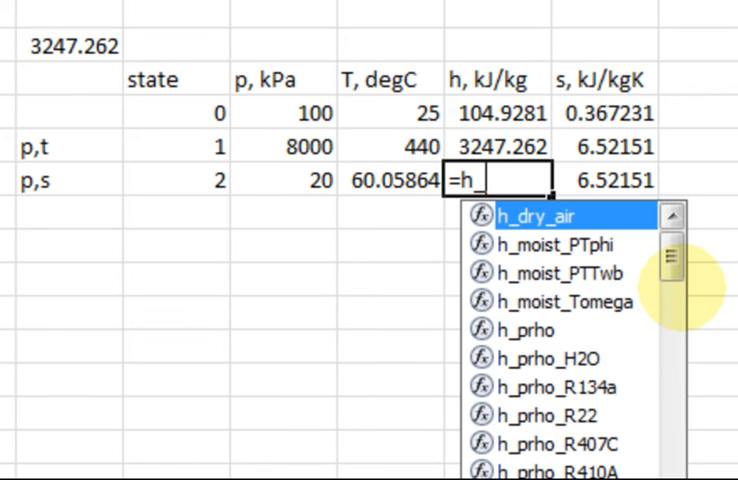
pyautogui.write('ps_H2O(E8')
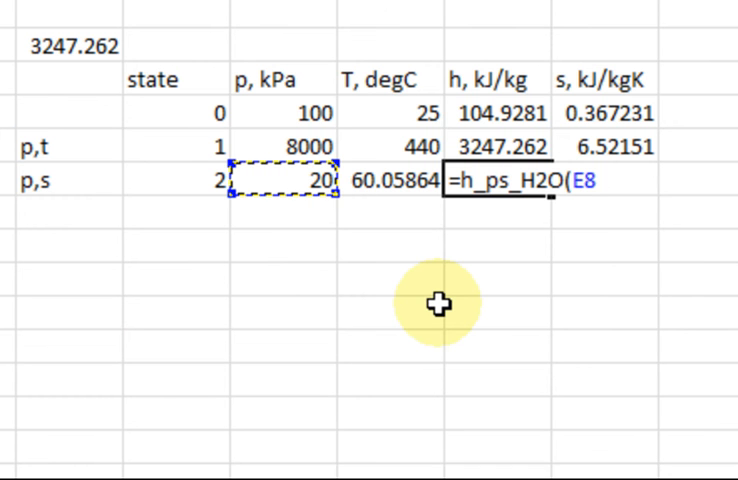
pyautogui.write(',')
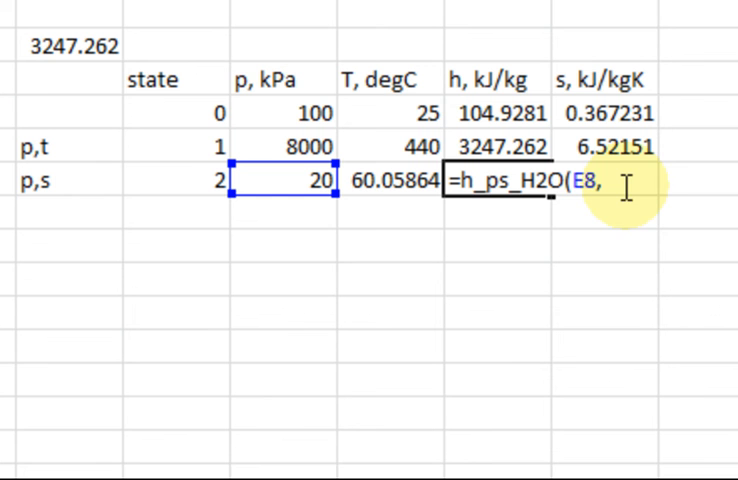
pyautogui.click(605, 220)
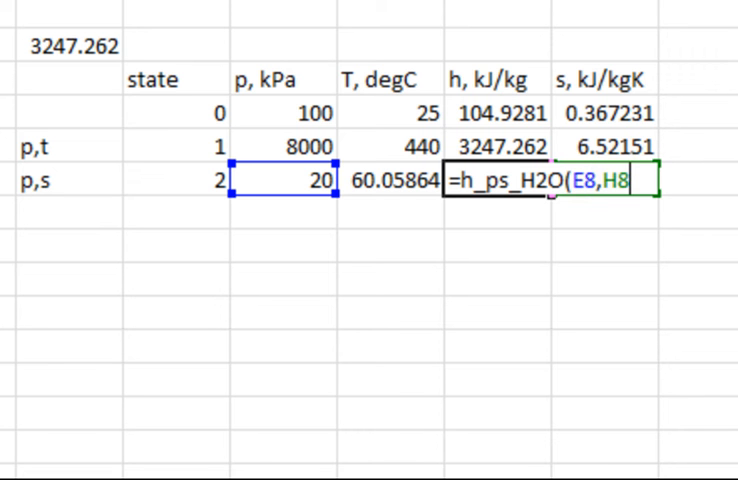
pyautogui.write(')')
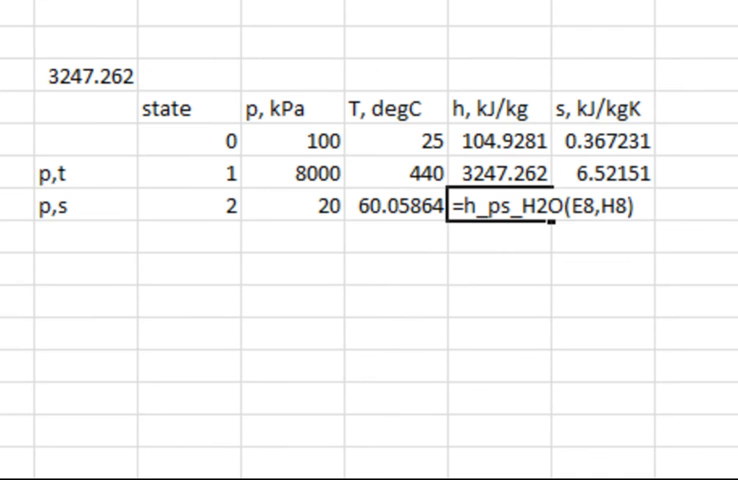
pyautogui.press('Return')
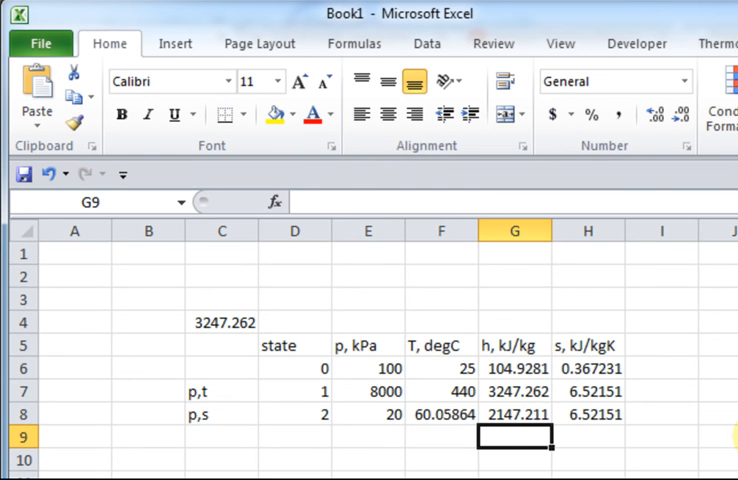
# Insert a new column before enthalpy and head it 'x'.
pyautogui.click(514, 230)
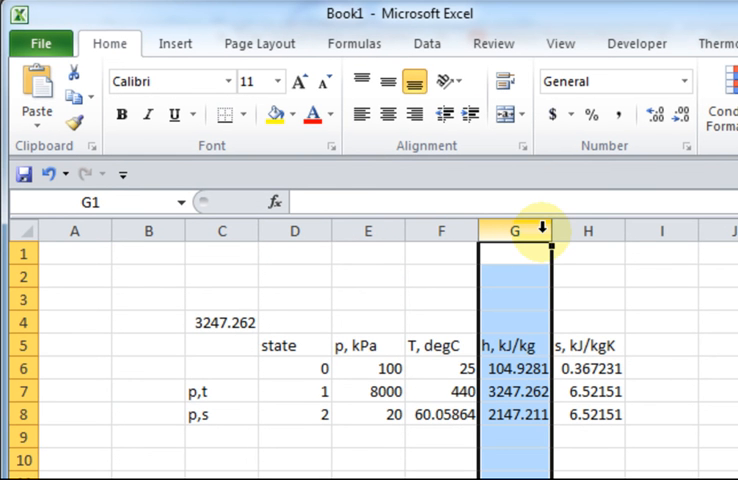
pyautogui.rightClick(513, 231)
pyautogui.write('=')
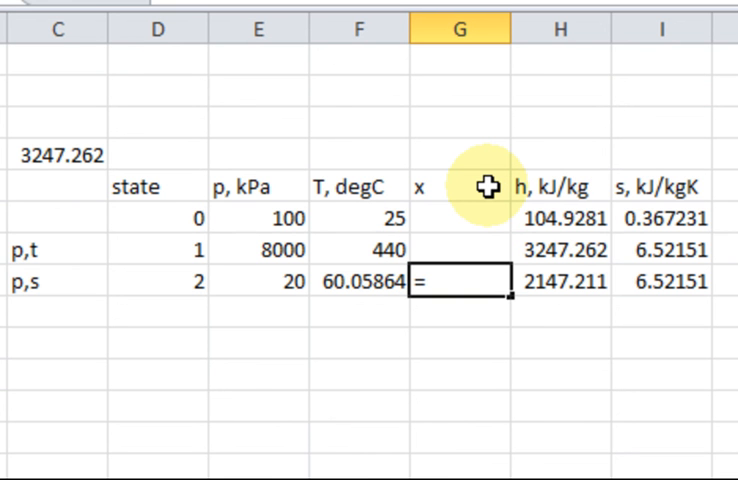
pyautogui.write('x_')
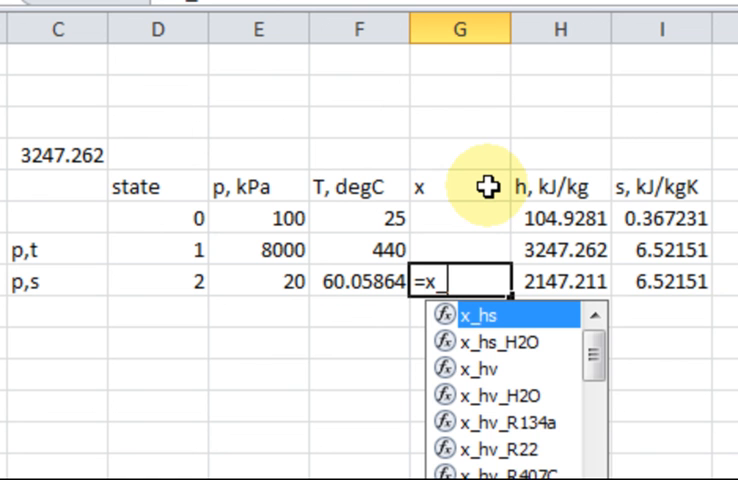
# Compute state 2's quality with x_ps_H2O(E8,I8), displayed as 80.4%.
pyautogui.write('ps_H2O(')
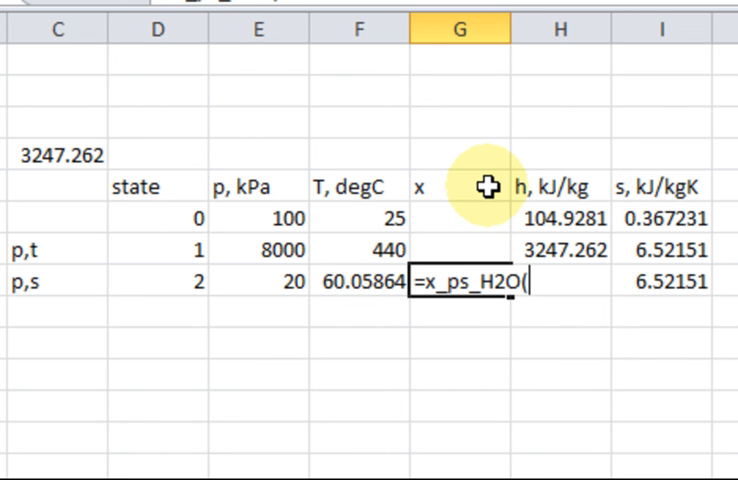
pyautogui.click(258, 281)
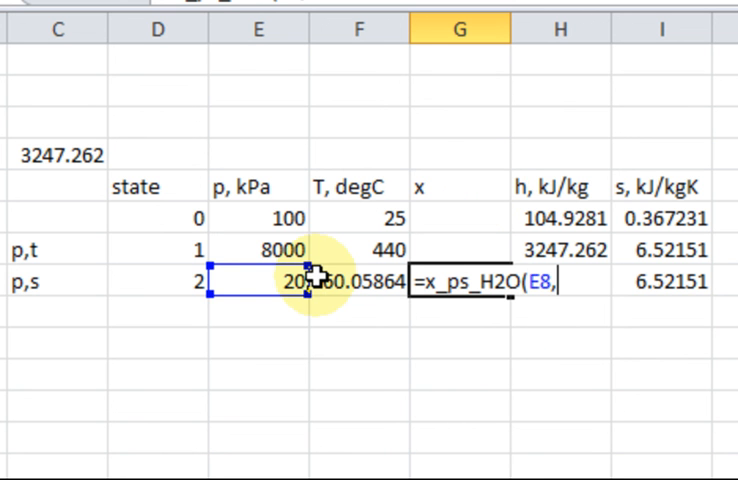
pyautogui.click(668, 281)
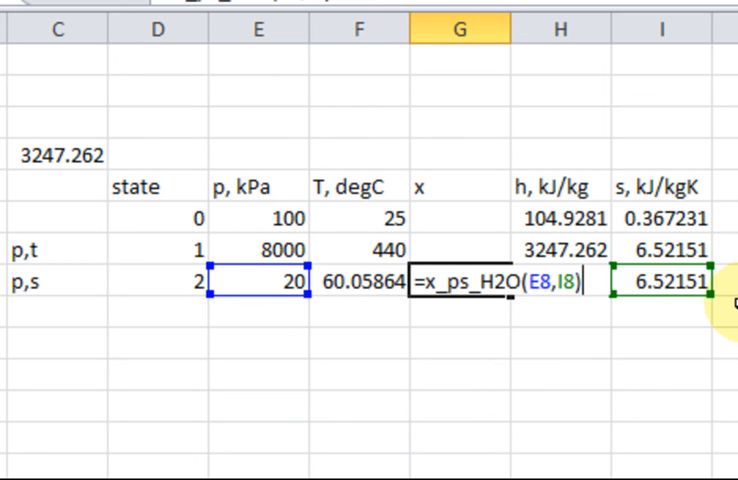
pyautogui.press('Return')
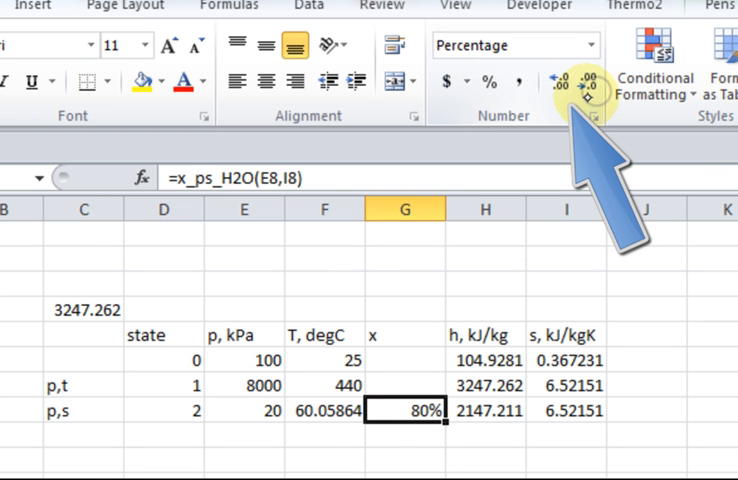
pyautogui.click(567, 89)
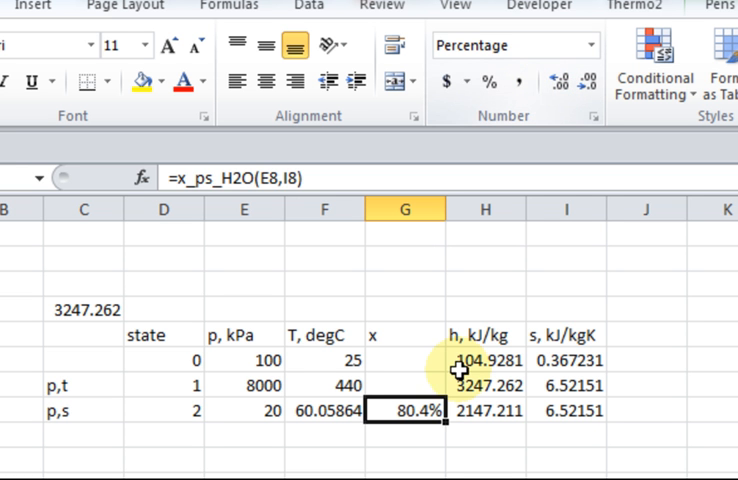
pyautogui.click(645, 434)
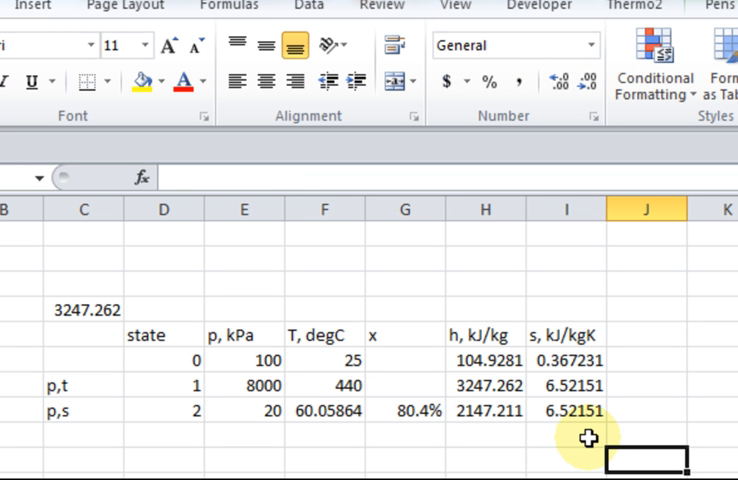